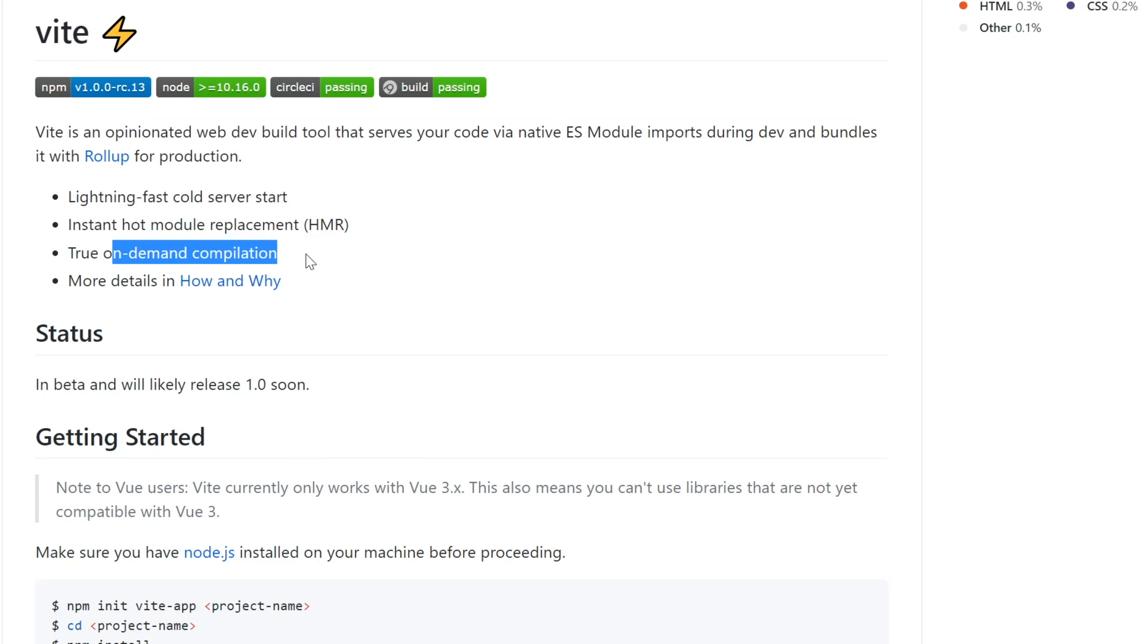
Switch from the vitejs/vite README to the snowpack.dev 'What is Snowpack?' overview
left_click(162, 12)
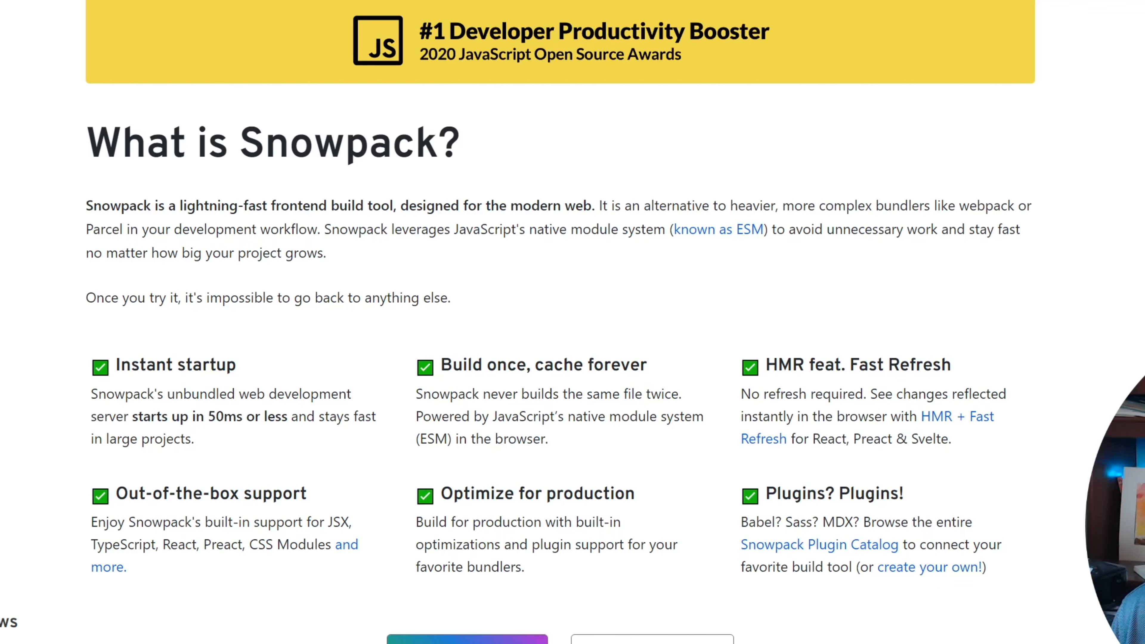
Highlight Snowpack's React and Preact support mention, then return to Vite's How and Why section
left_click_drag(179, 523, 320, 522)
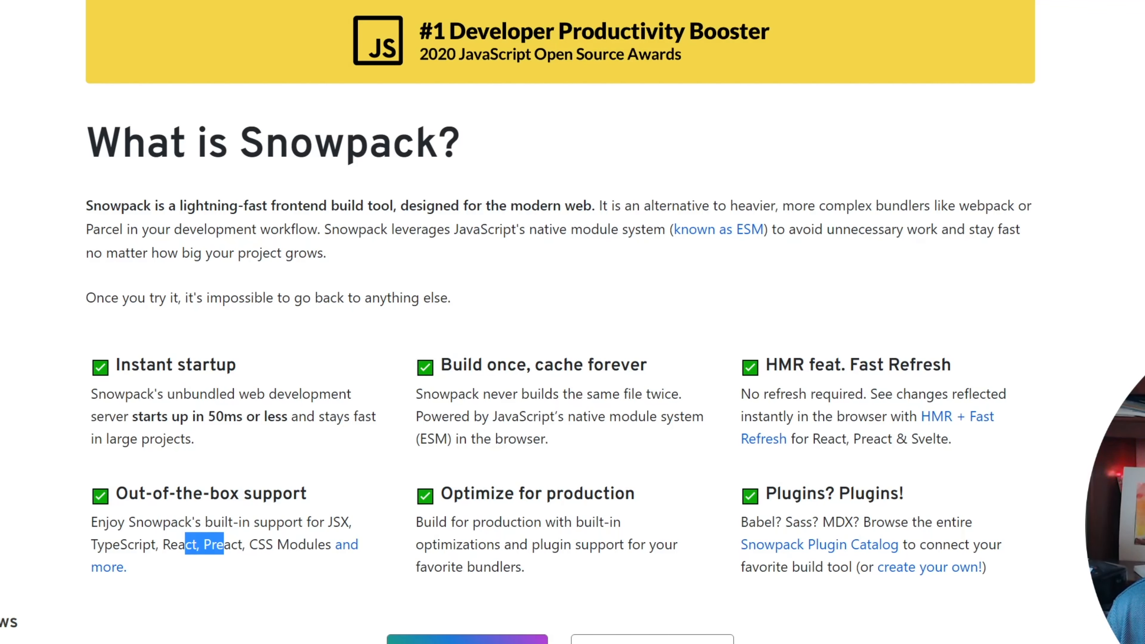
mouse_move(219, 468)
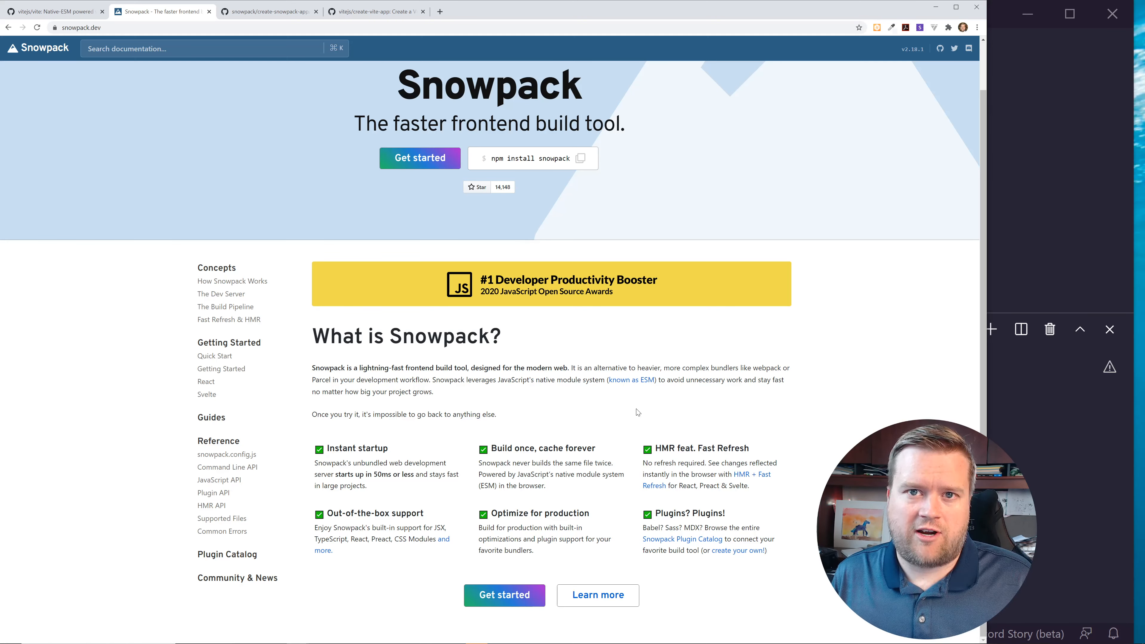
left_click(52, 11)
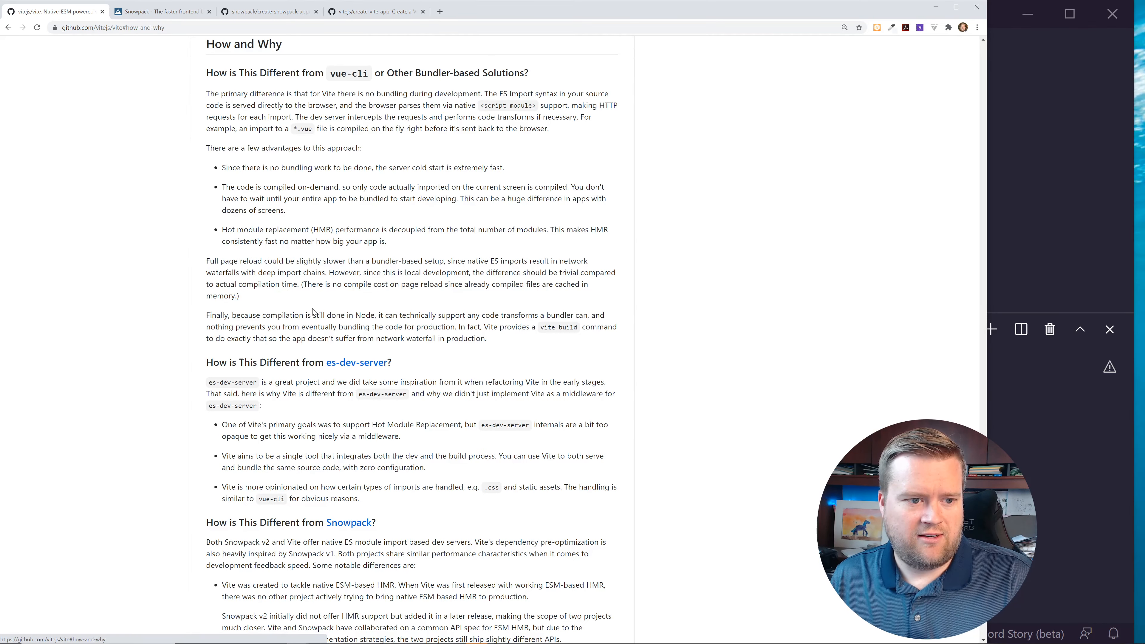
Reach and highlight the 'How is This Different from Snowpack?' heading in the Vite README
scroll("down", 3)
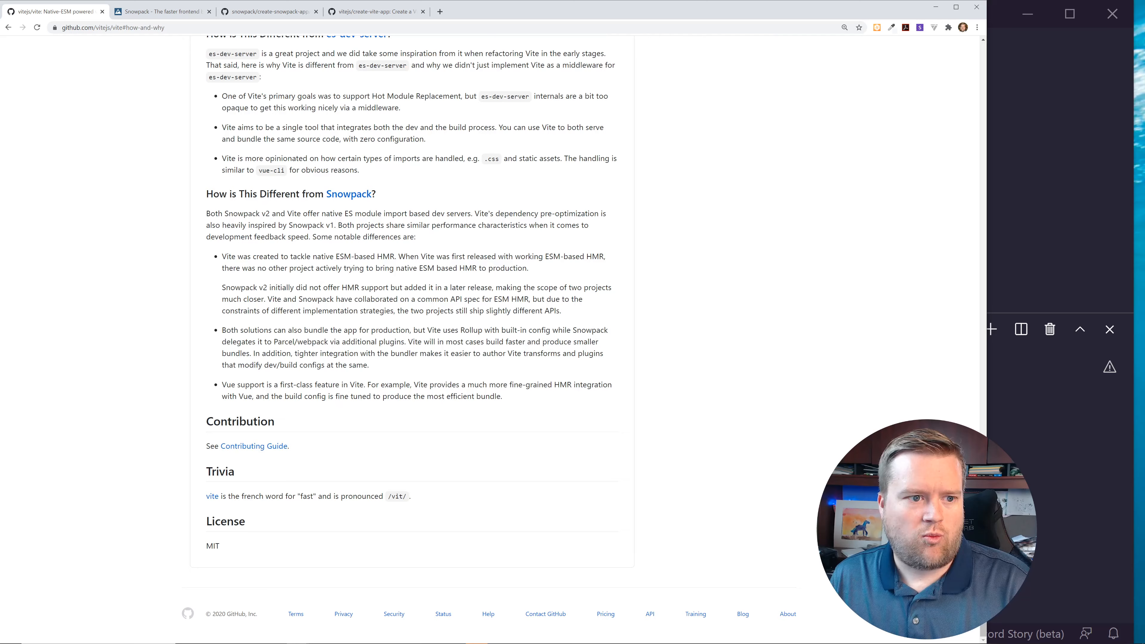
left_click_drag(248, 193, 309, 193)
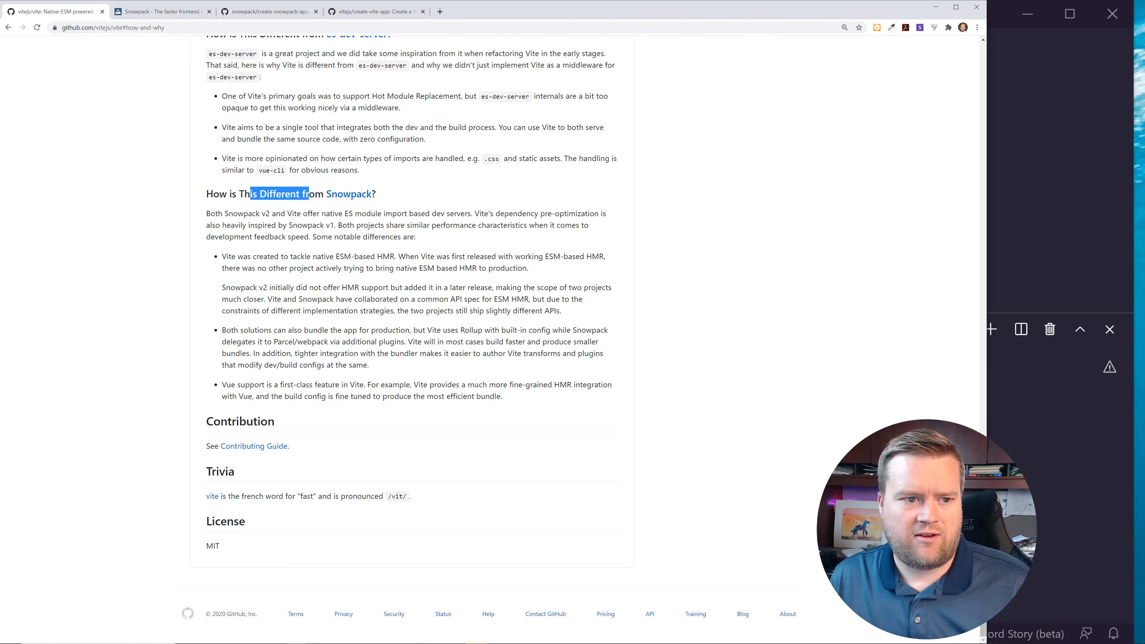
scroll("down", 3)
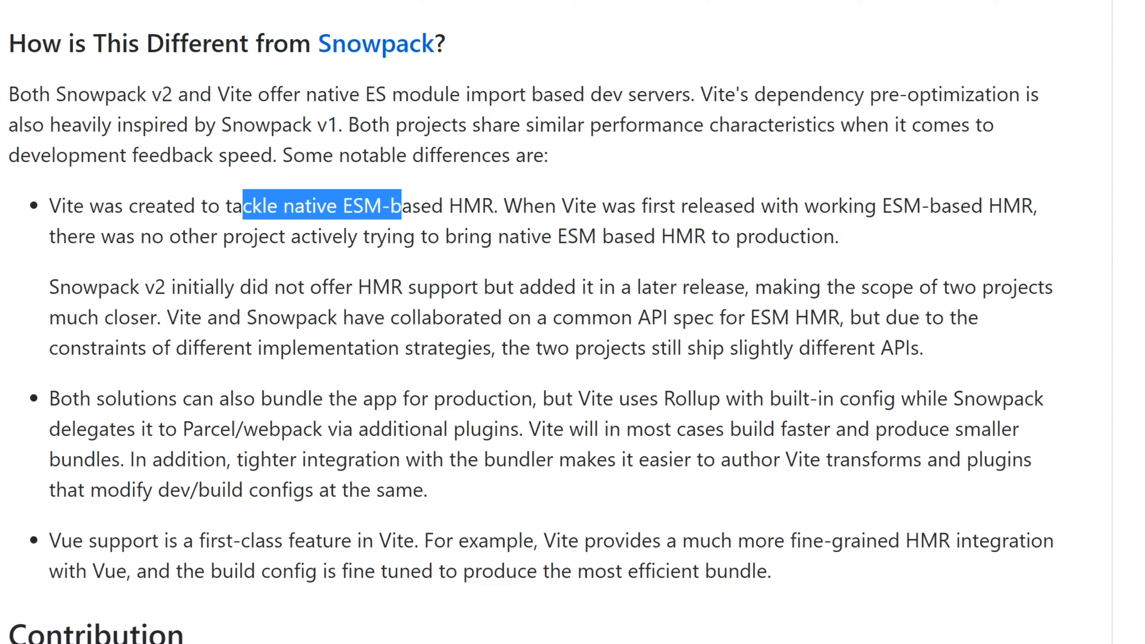
Highlight passages on Vite's native ESM-based HMR origin and how it differs from Snowpack
left_click_drag(181, 399, 504, 398)
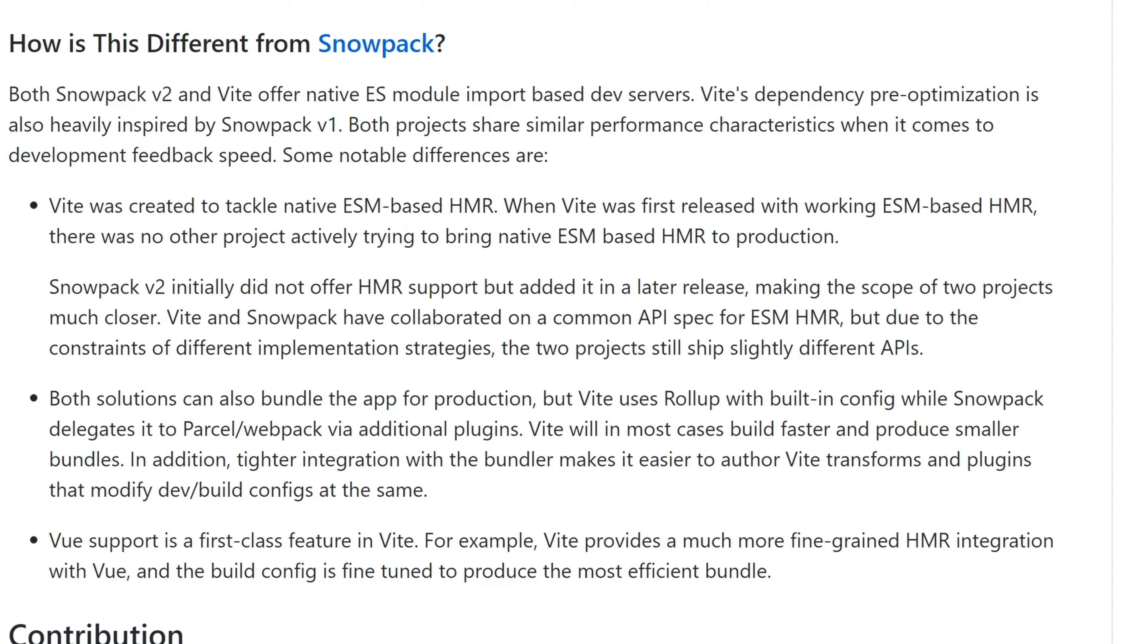
left_click_drag(153, 428, 209, 428)
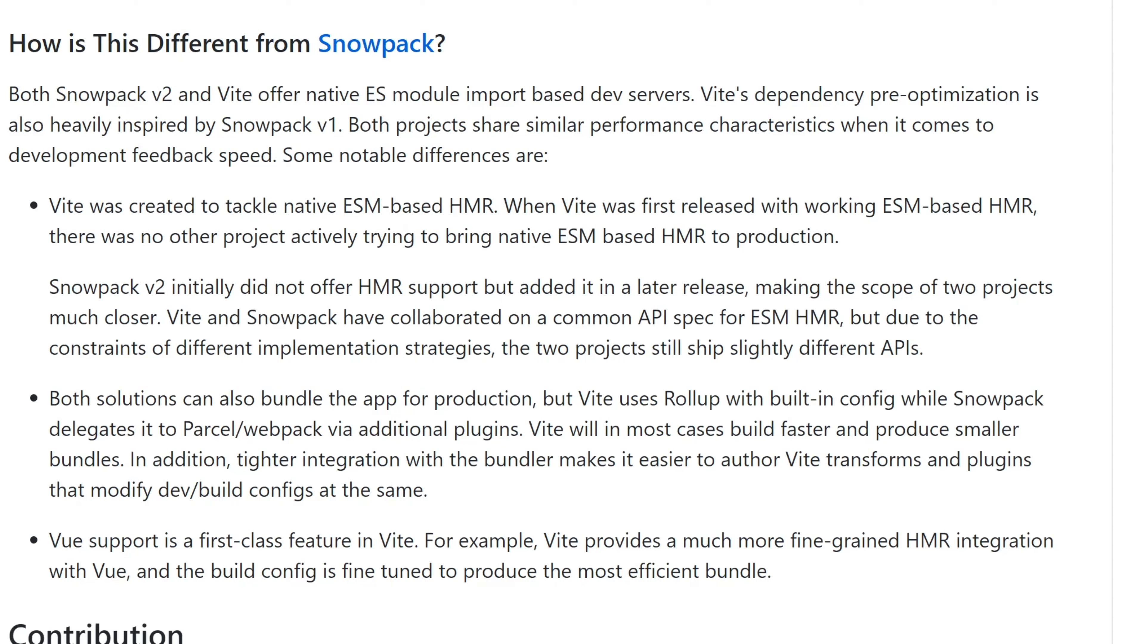
left_click_drag(568, 430, 723, 429)
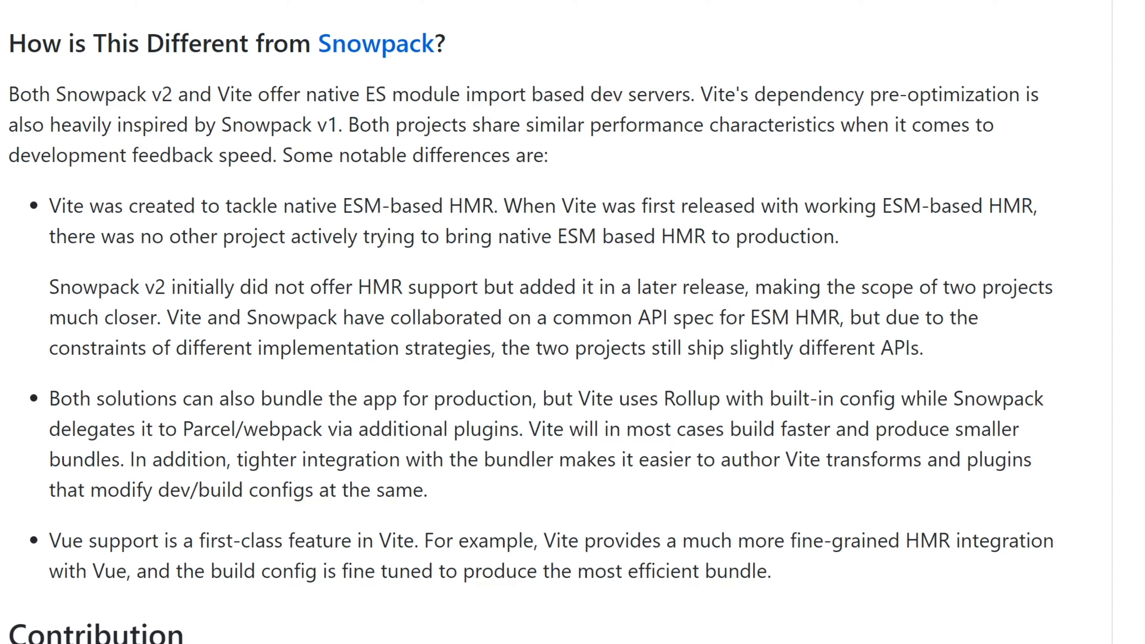
left_click_drag(916, 430, 1013, 429)
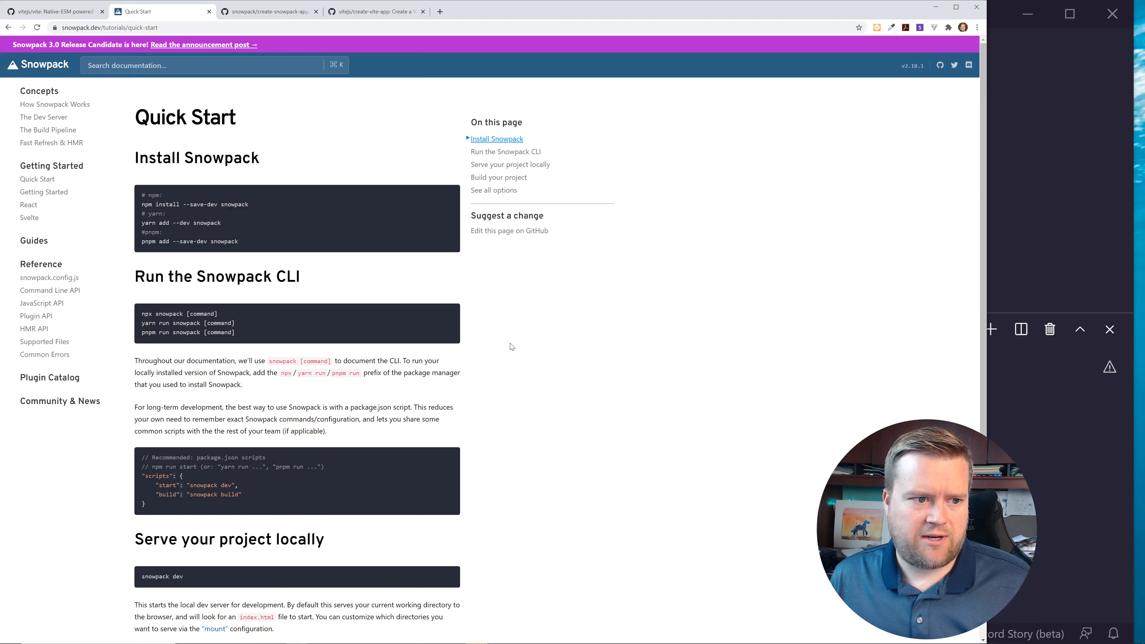
Review the Quick Start CLI commands, highlighting the npx snowpack command
scroll("down", 3)
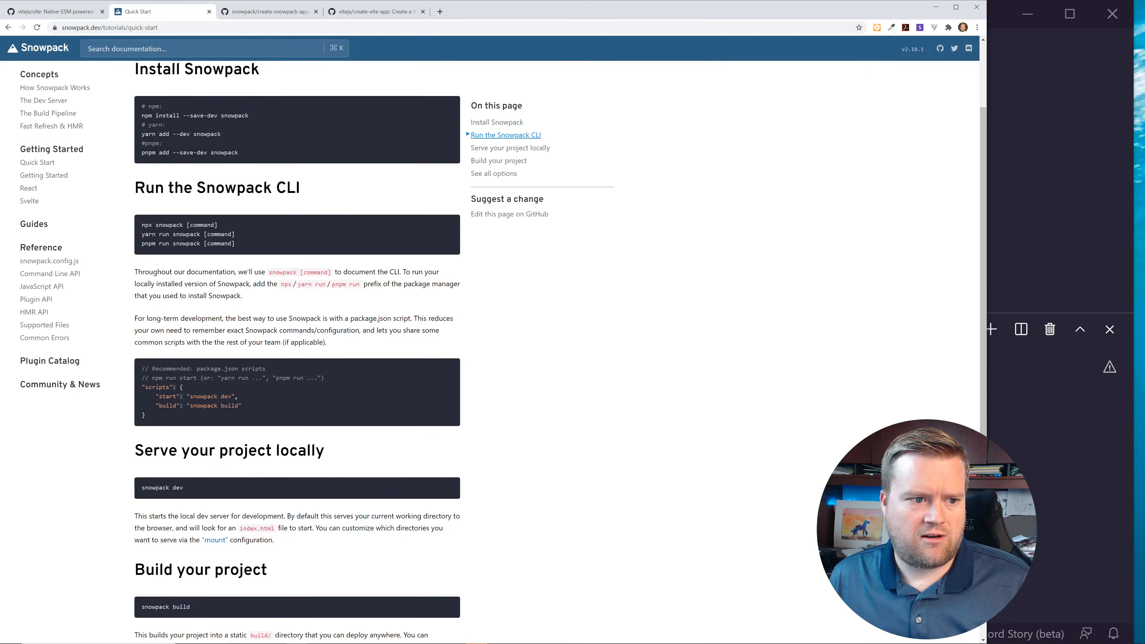
double_click(162, 224)
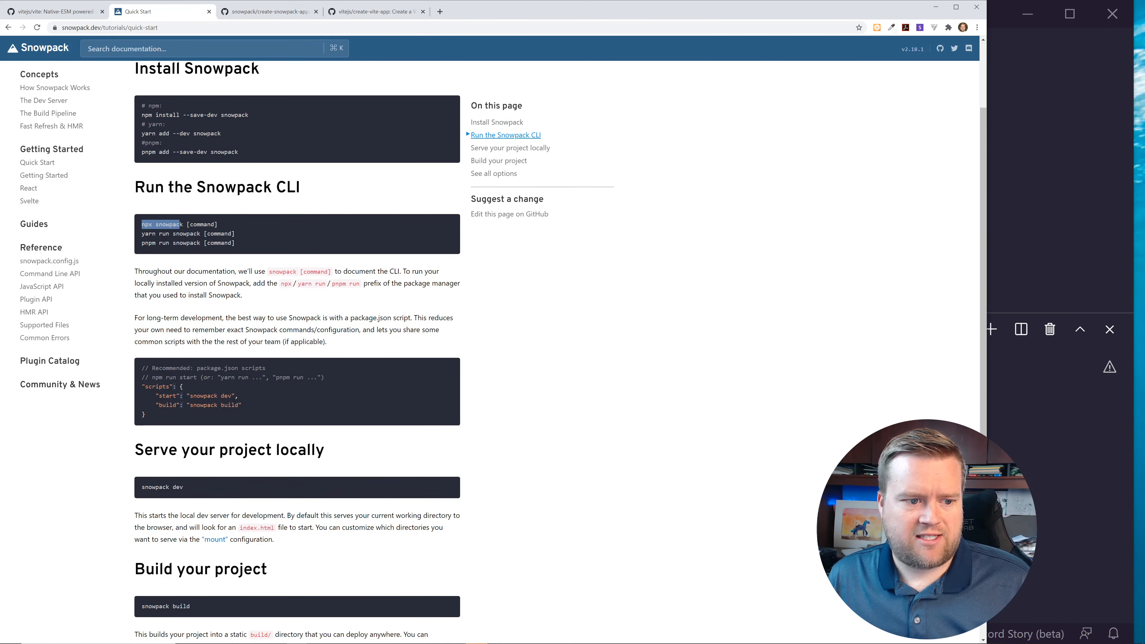
scroll("up", 3)
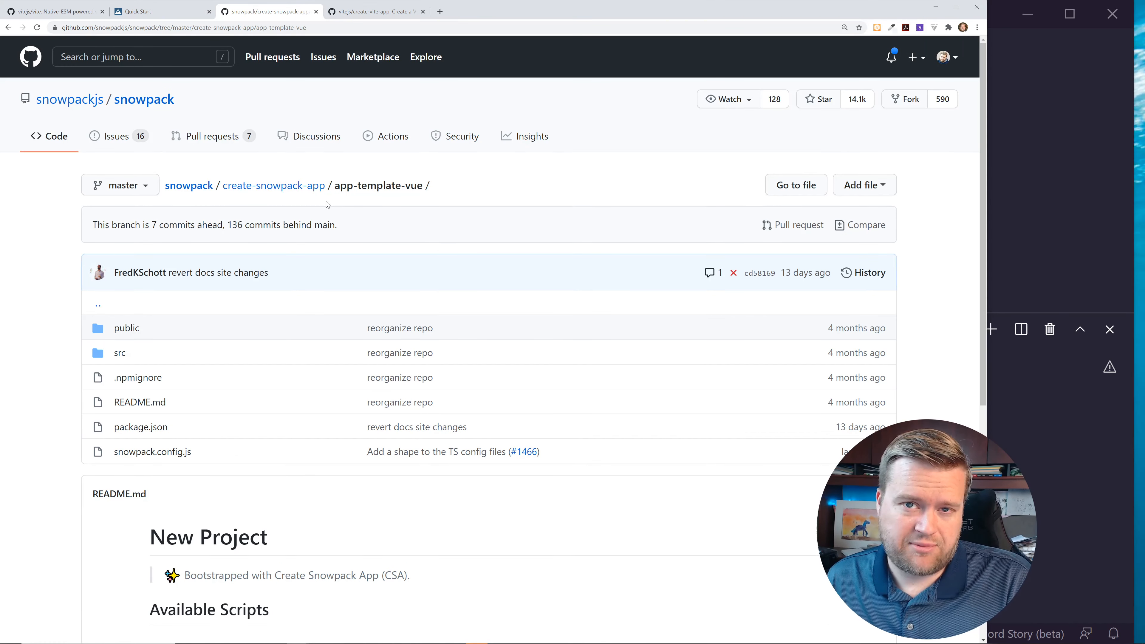
mouse_move(338, 218)
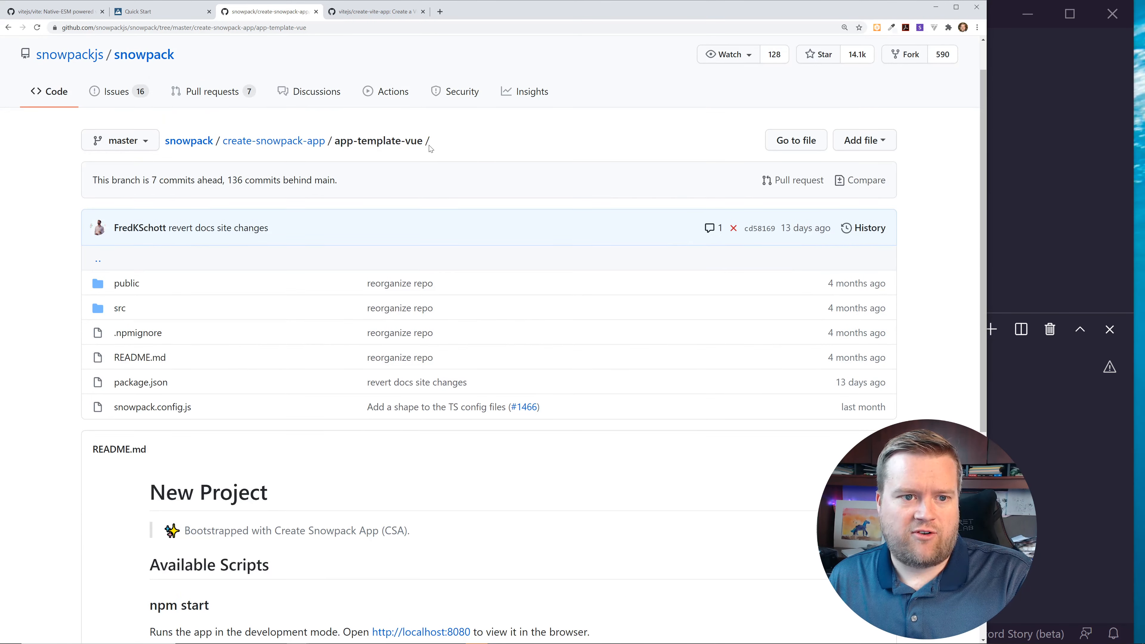
Browse the create-snowpack-app template folders on GitHub
scroll("down", 3)
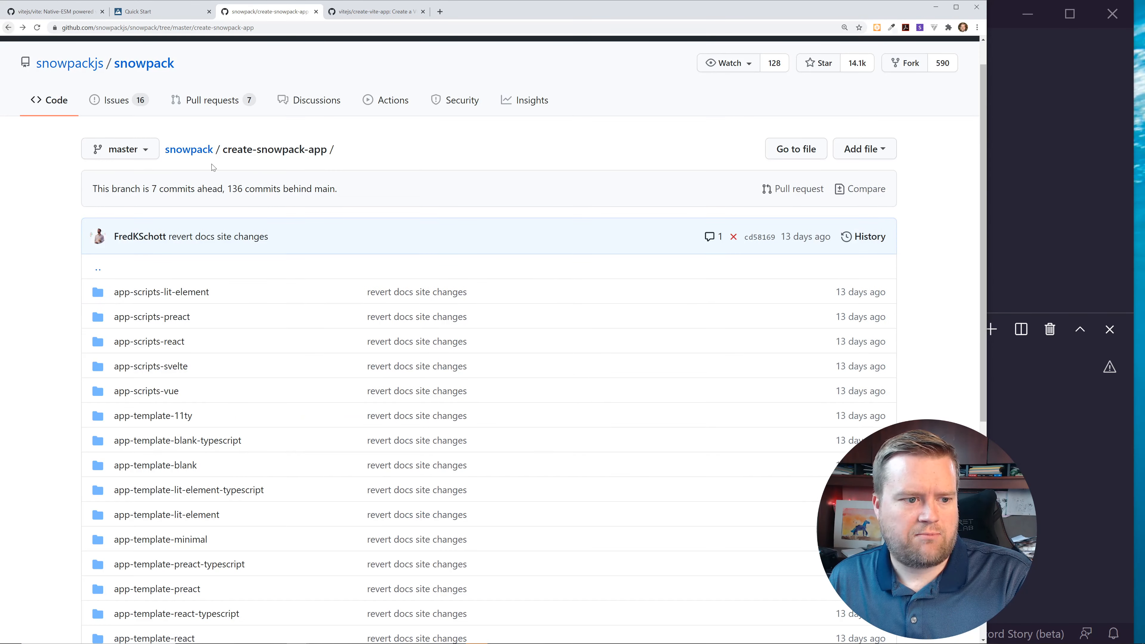
scroll("down", 3)
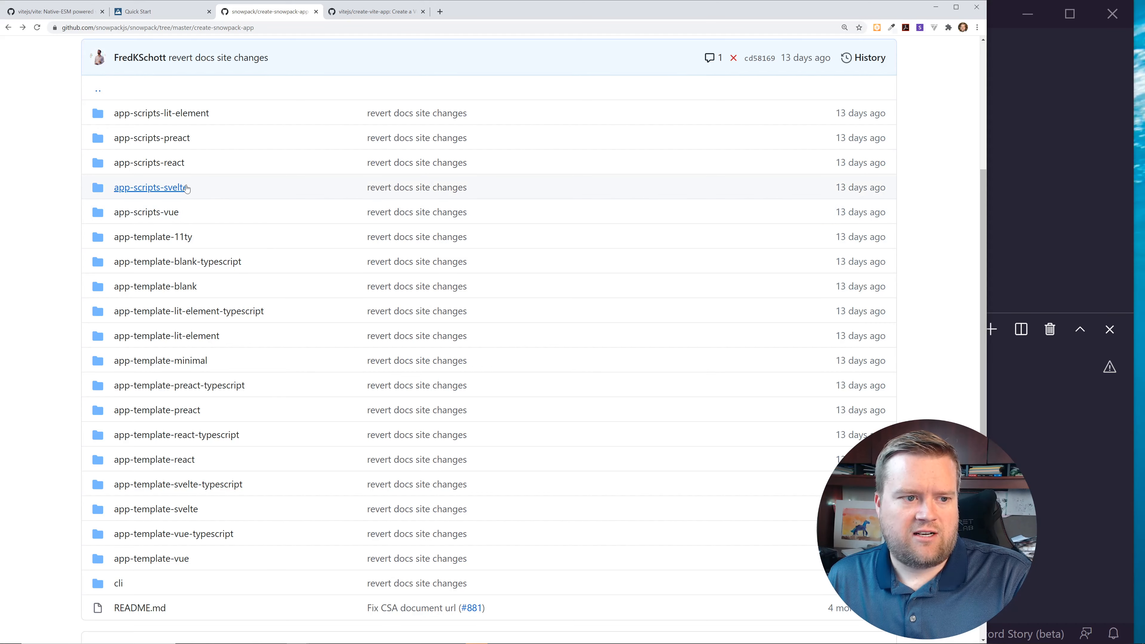
mouse_move(151, 187)
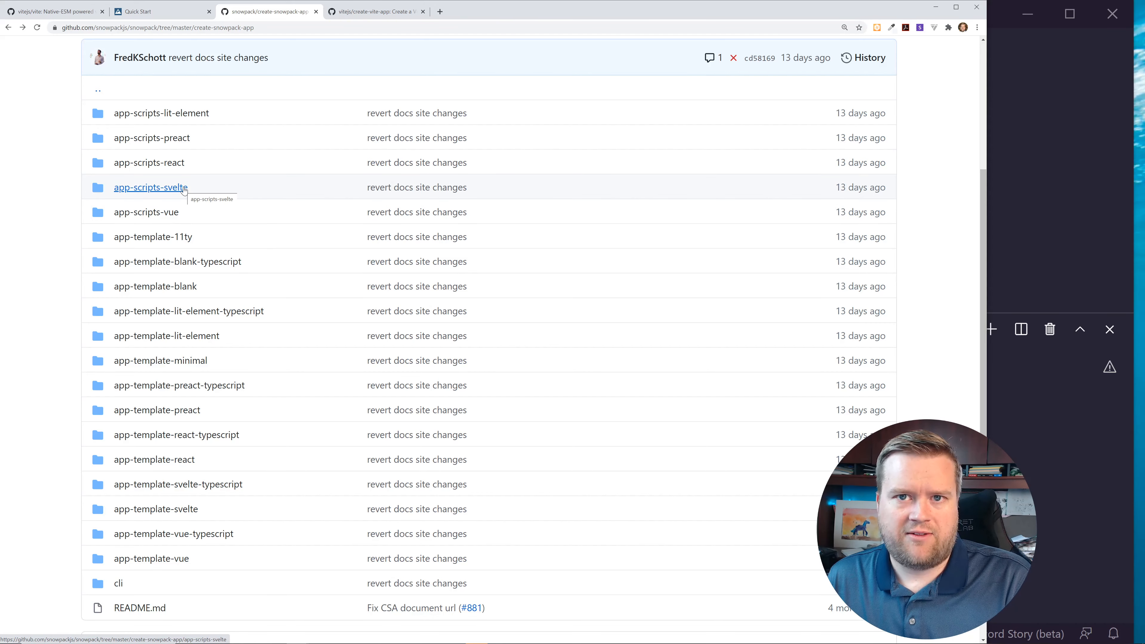
scroll("down", 3)
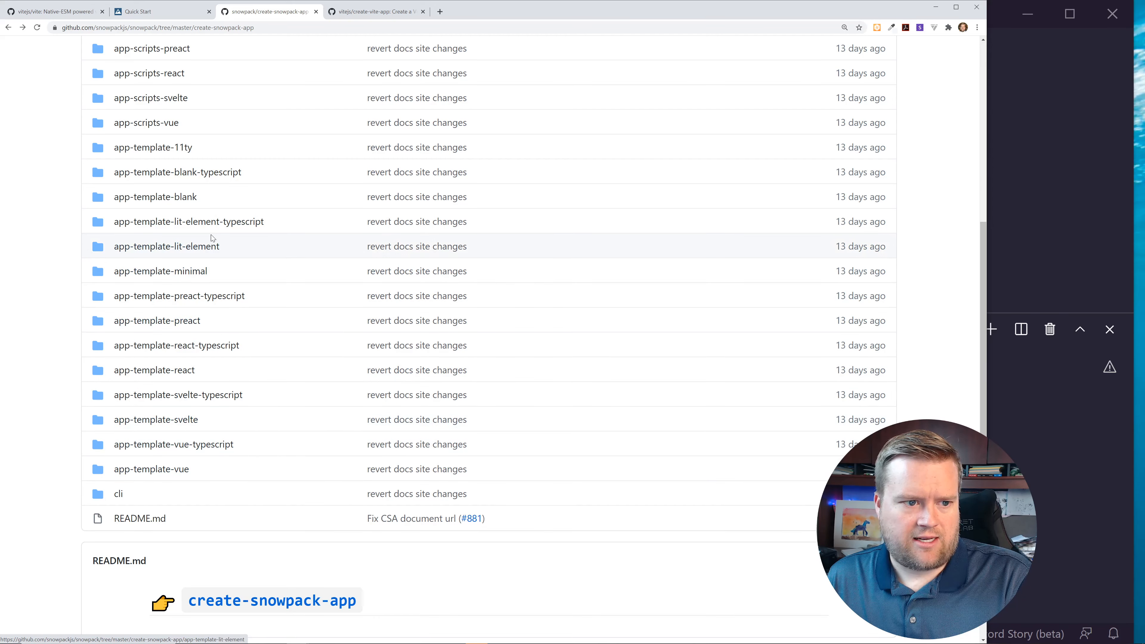
scroll("up", 3)
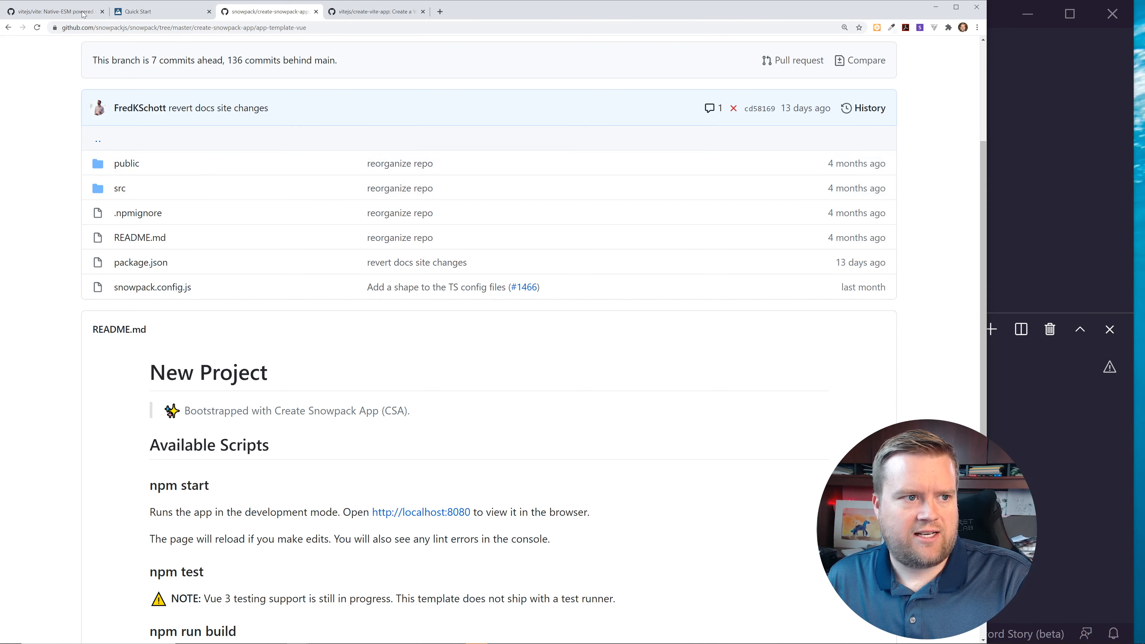
Review create-vite-app's Templates list, highlighting reason-react, then switch to VS Code
left_click(372, 10)
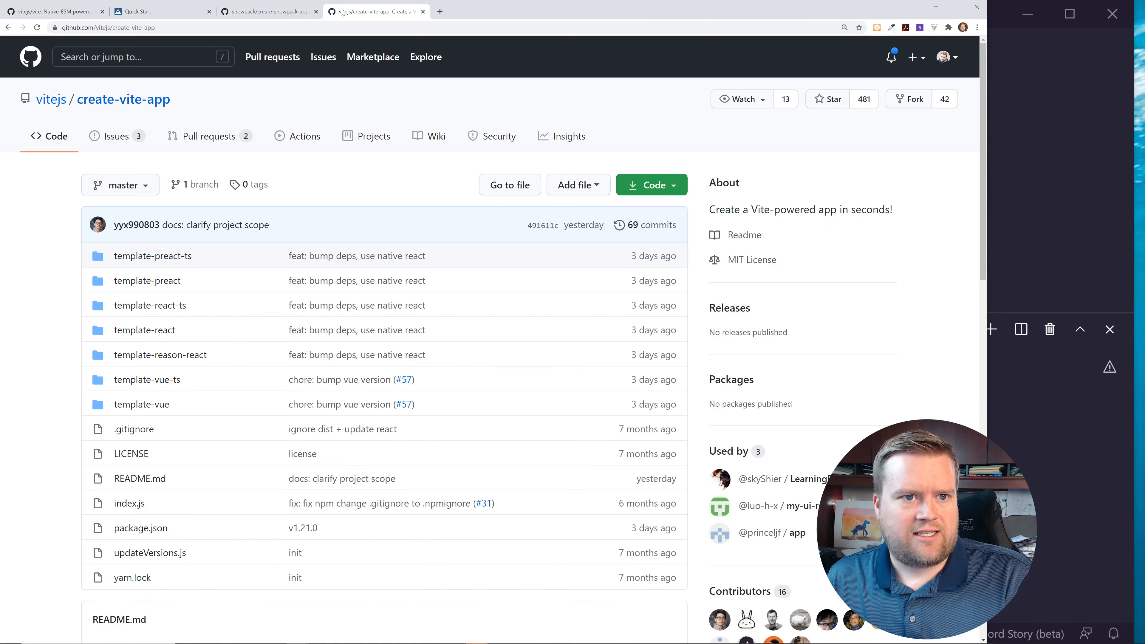
scroll("down", 3)
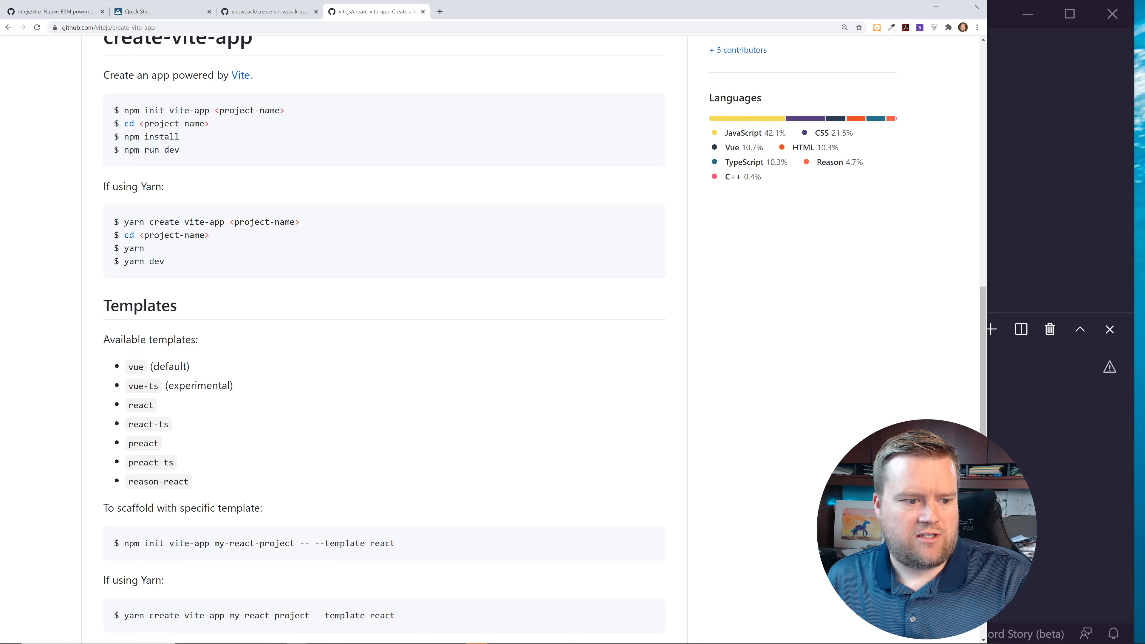
double_click(148, 423)
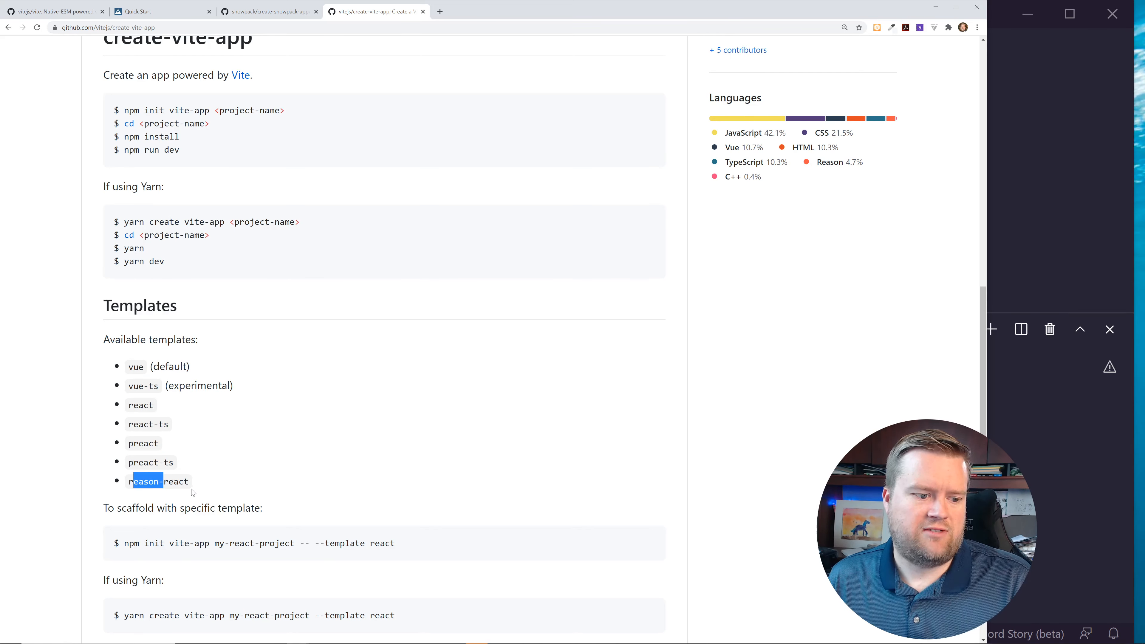
left_click(269, 11)
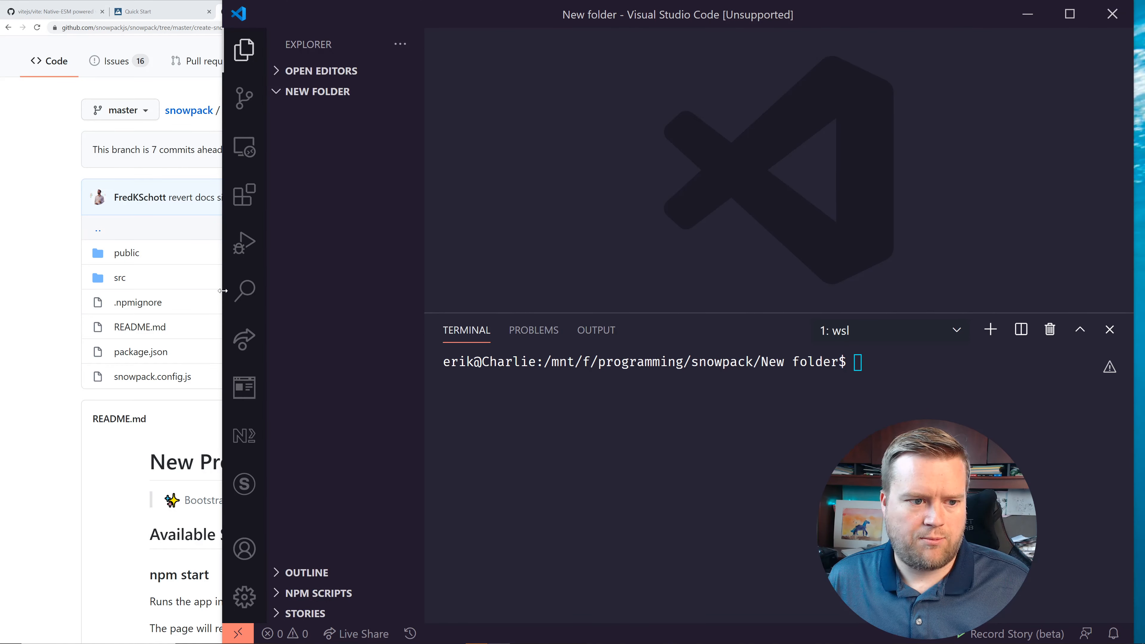
Run npx create-snowpack-app snowpack-example --template app-template-vue in the terminal; the template isn't found
right_click(319, 91)
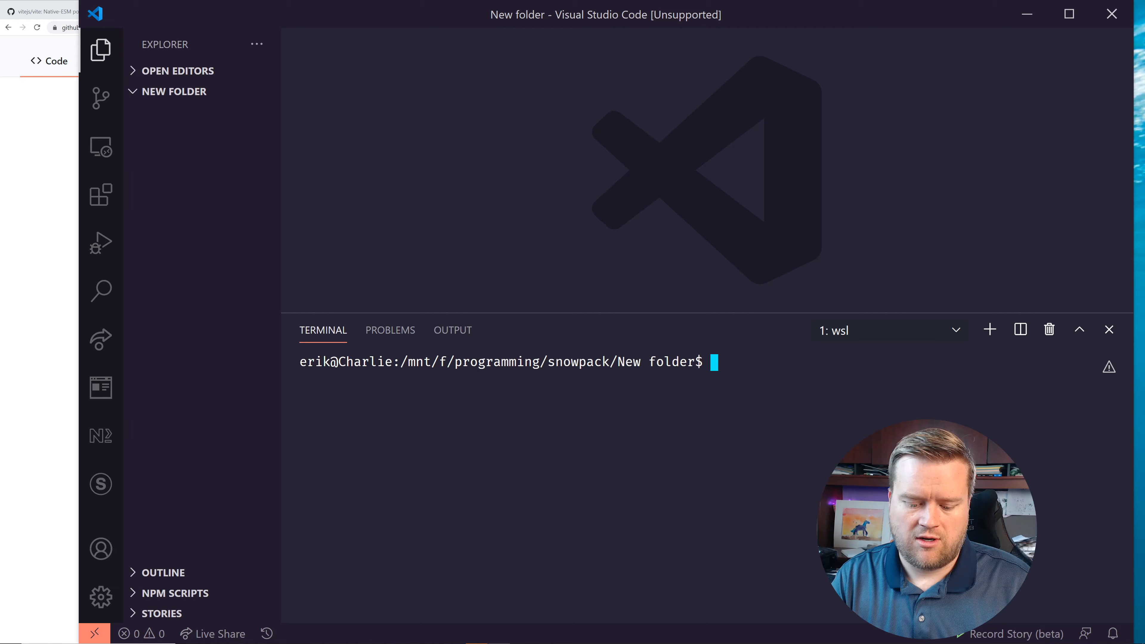
type("npx")
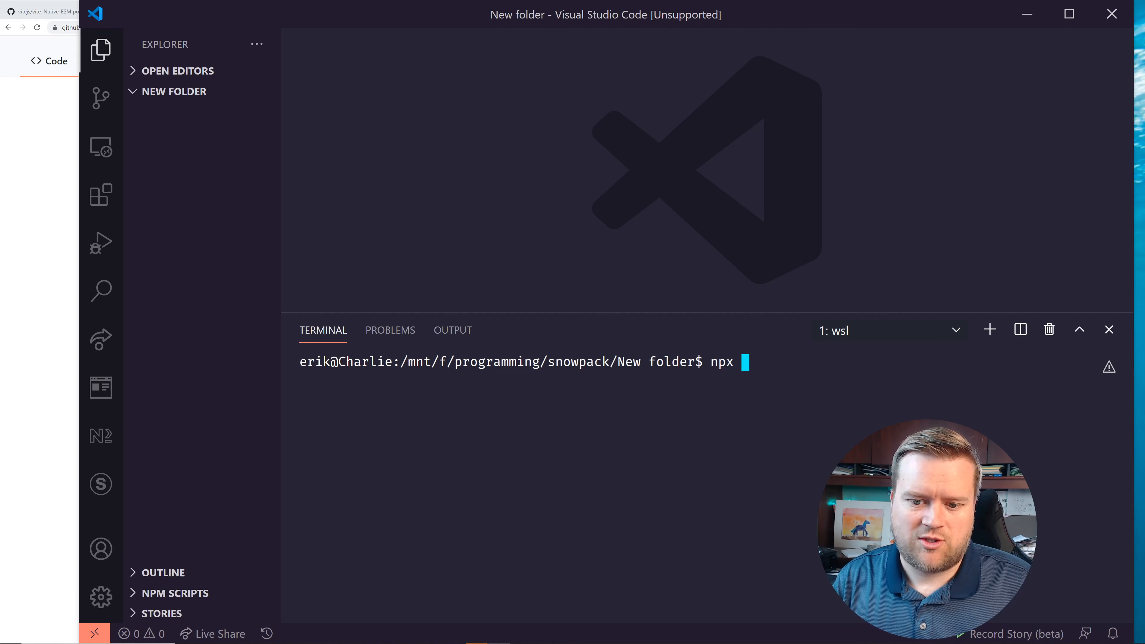
type("create-")
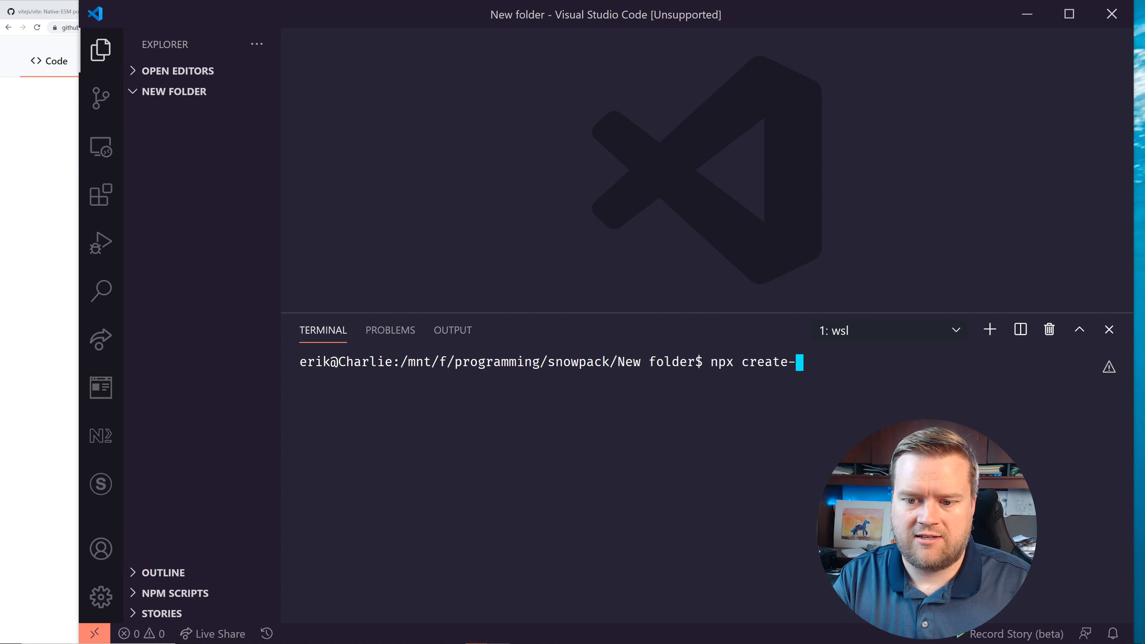
type("snowpack-ap")
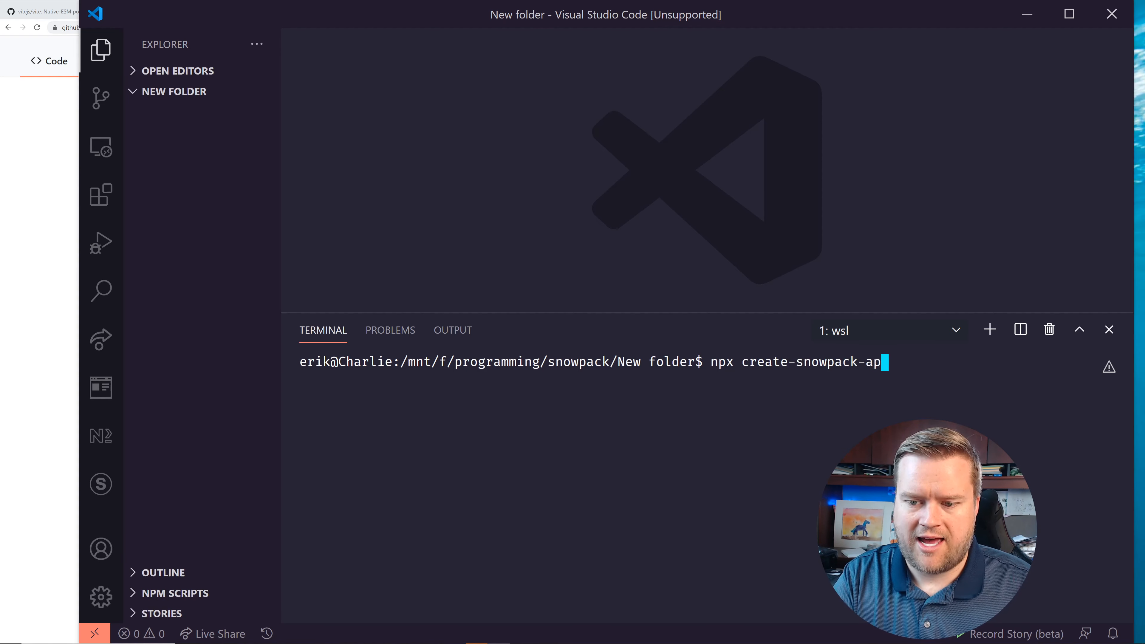
type("p")
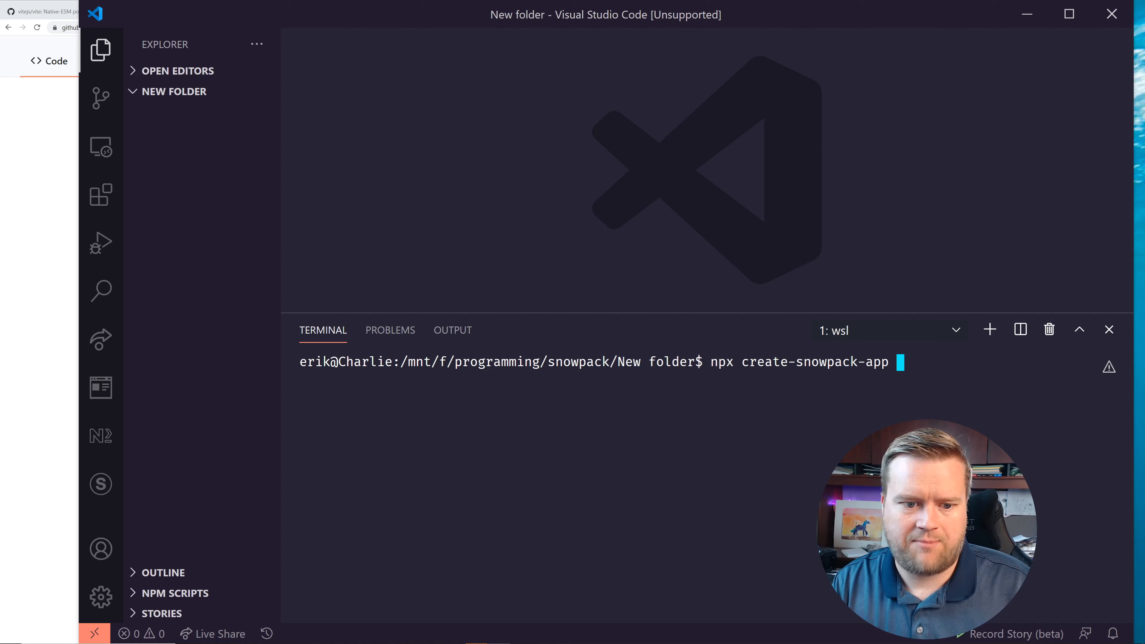
type("snowpack-example --")
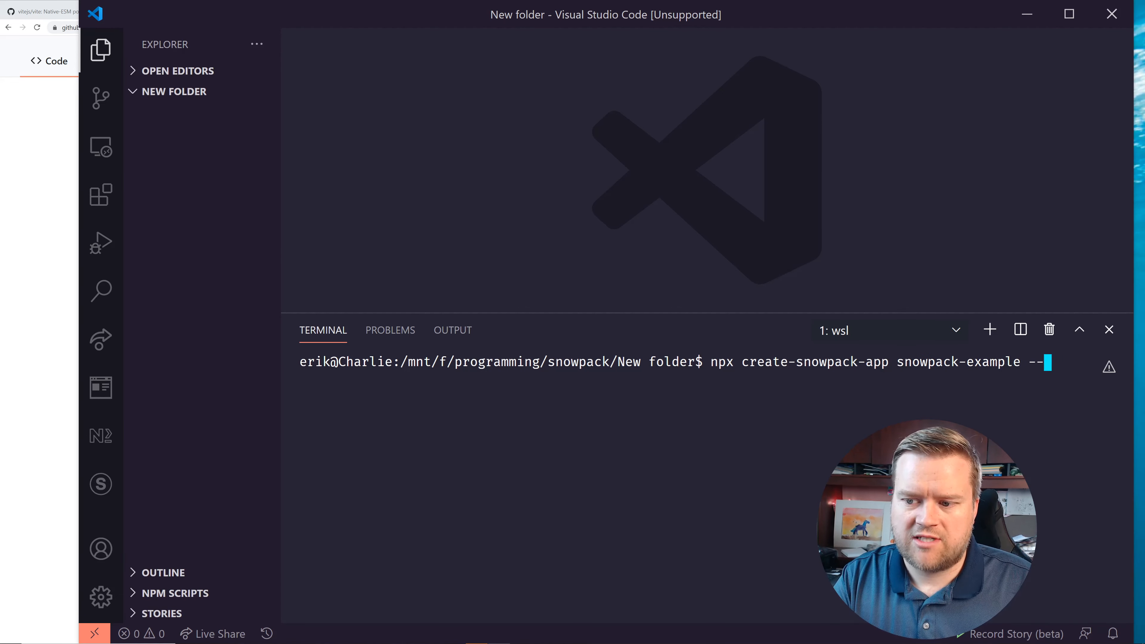
type("template")
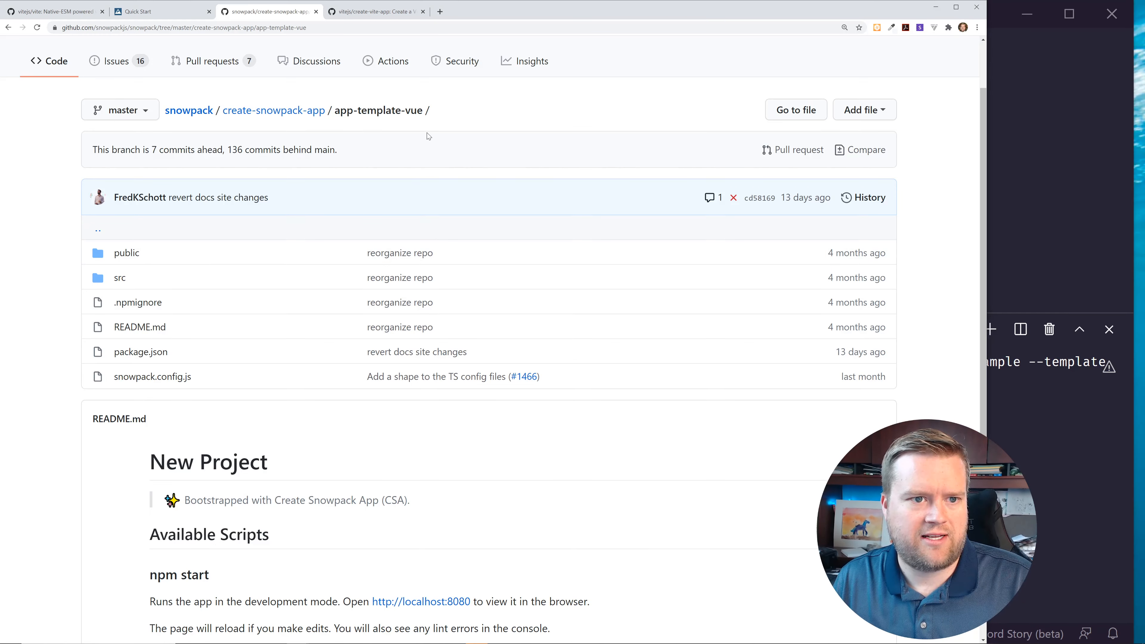
scroll("down", 3)
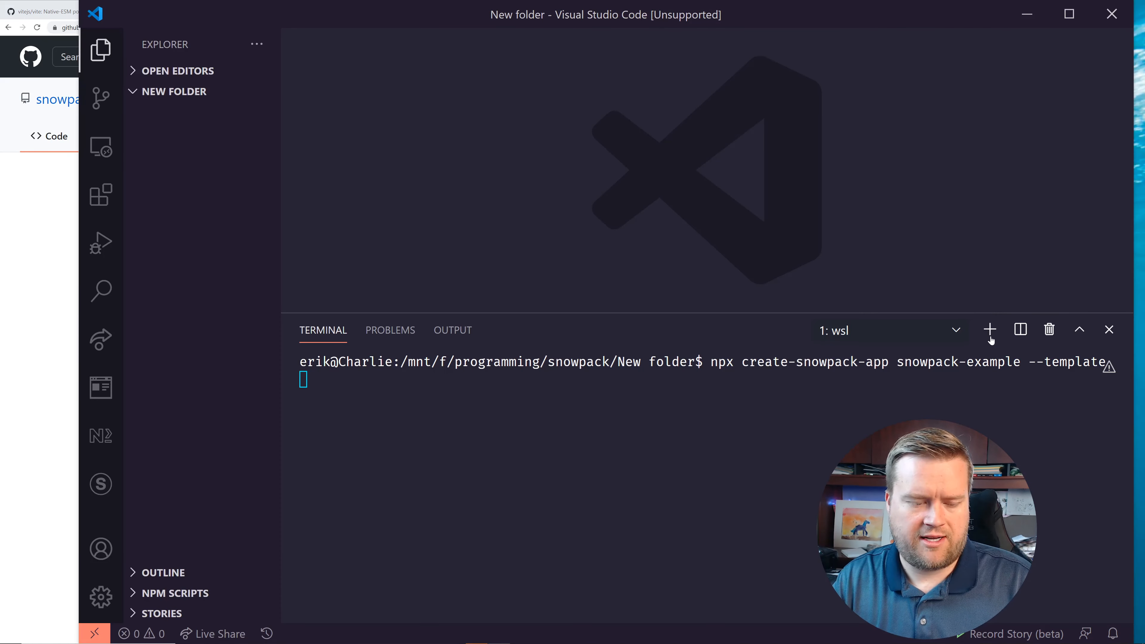
type("app-template-vue")
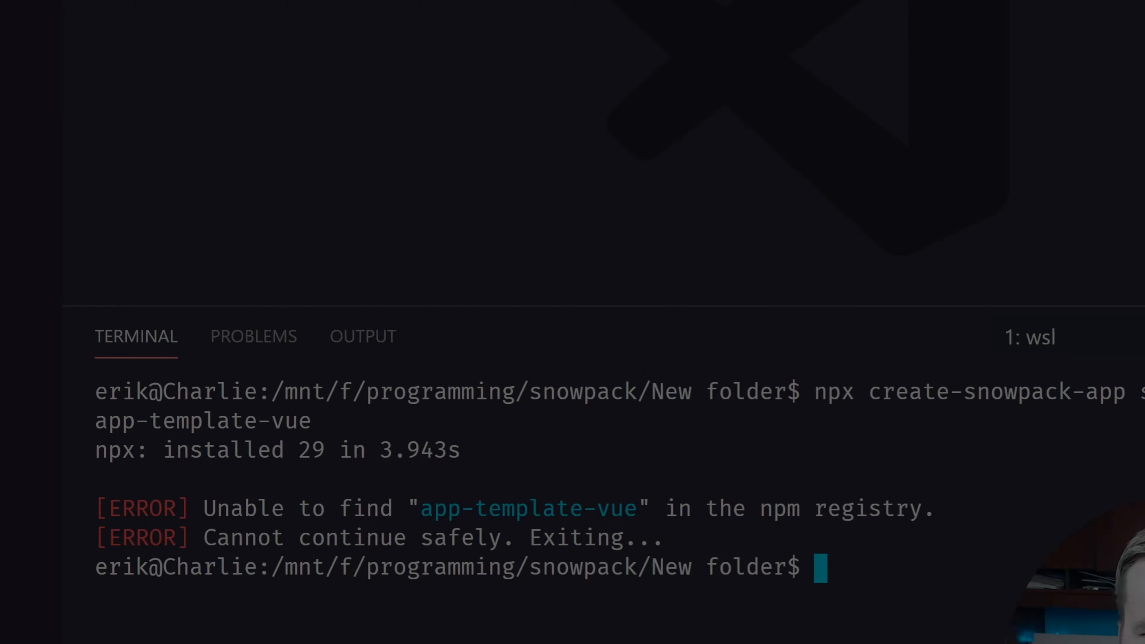
type("npx create-snowpack-app snowpack-example --template @snowpack/app-template-vue")
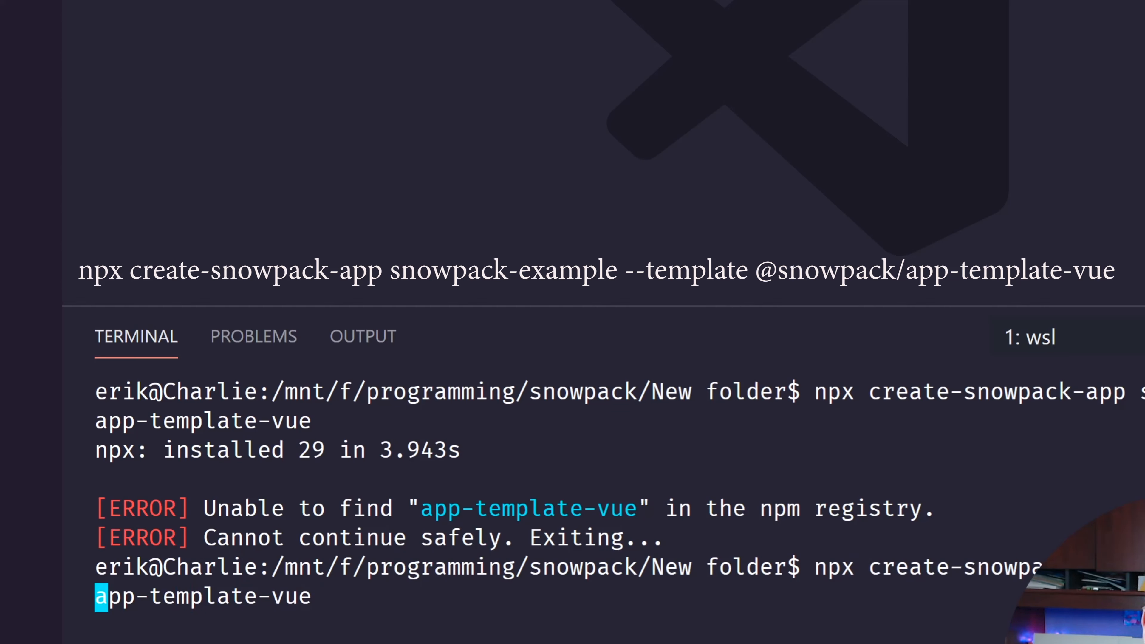
type("@snowpack/")
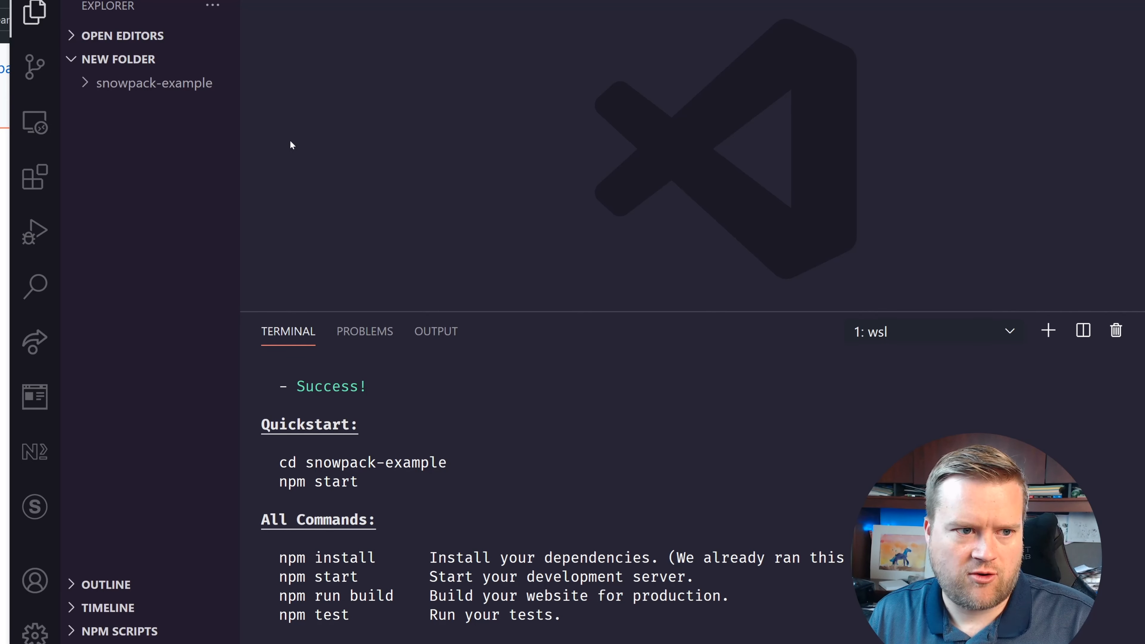
left_click(153, 83)
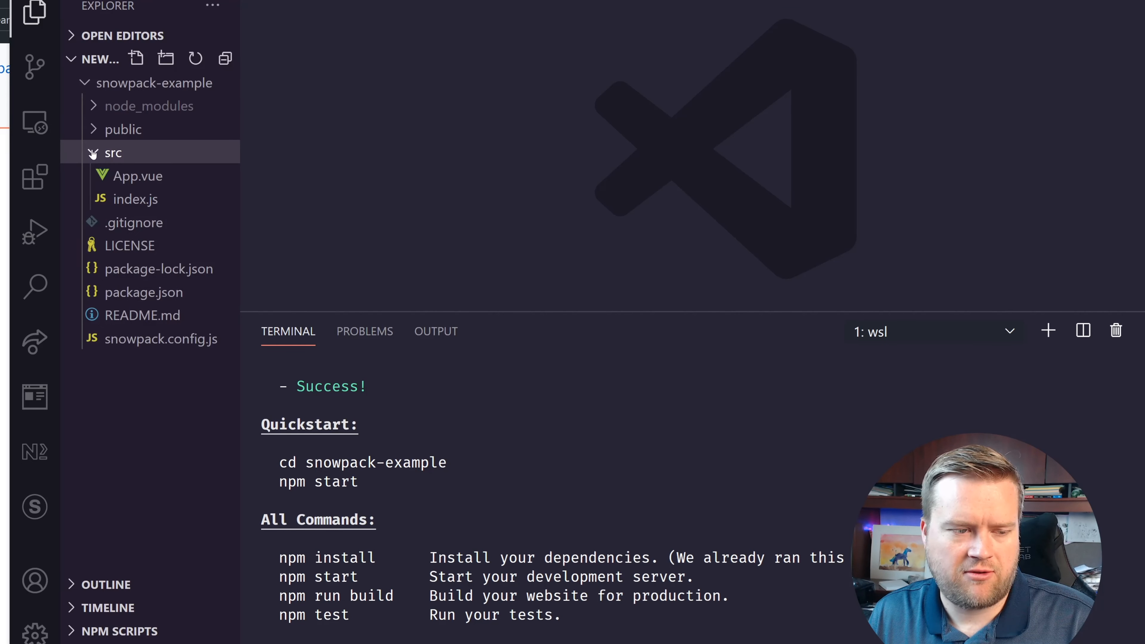
double_click(137, 175)
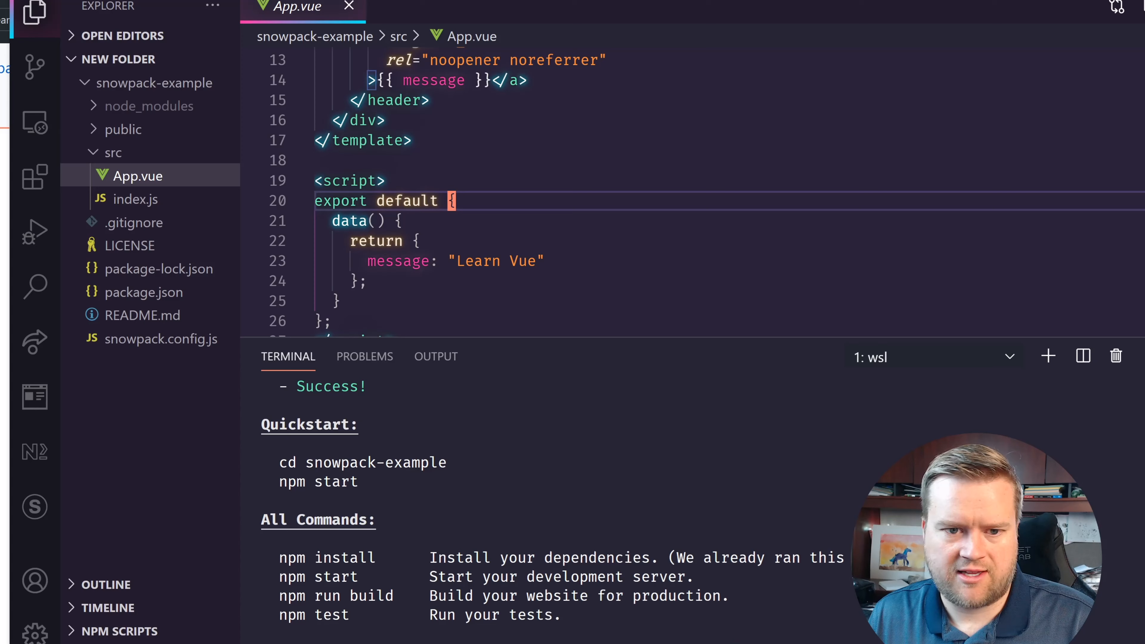
Open the project's package.json to review Snowpack's dev and build scripts and dependencies
left_click(146, 292)
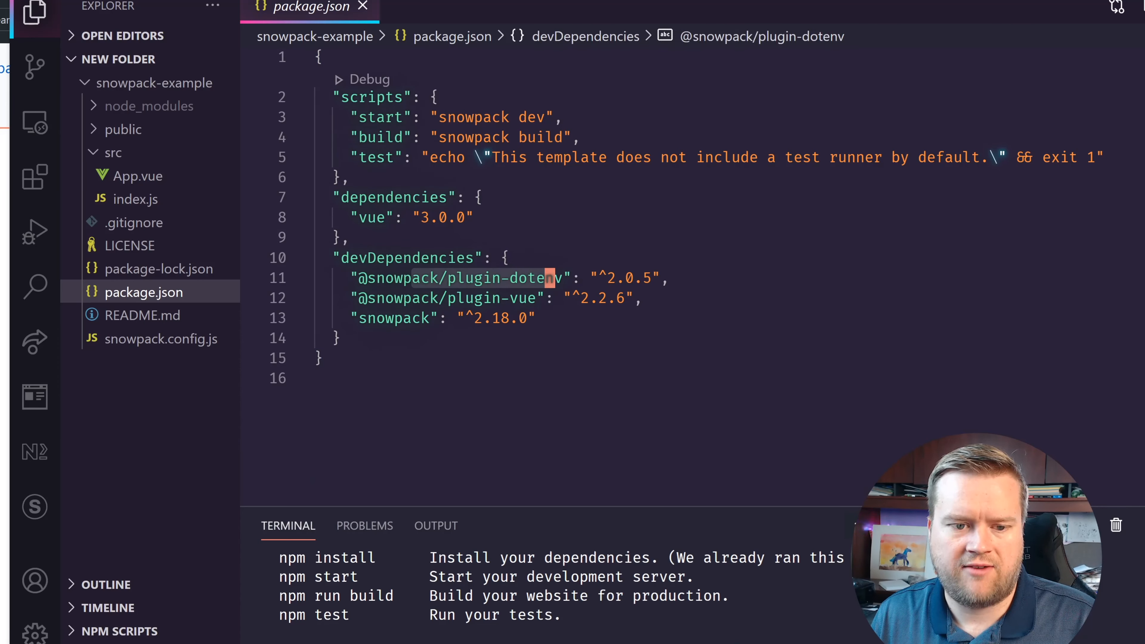
mouse_move(533, 298)
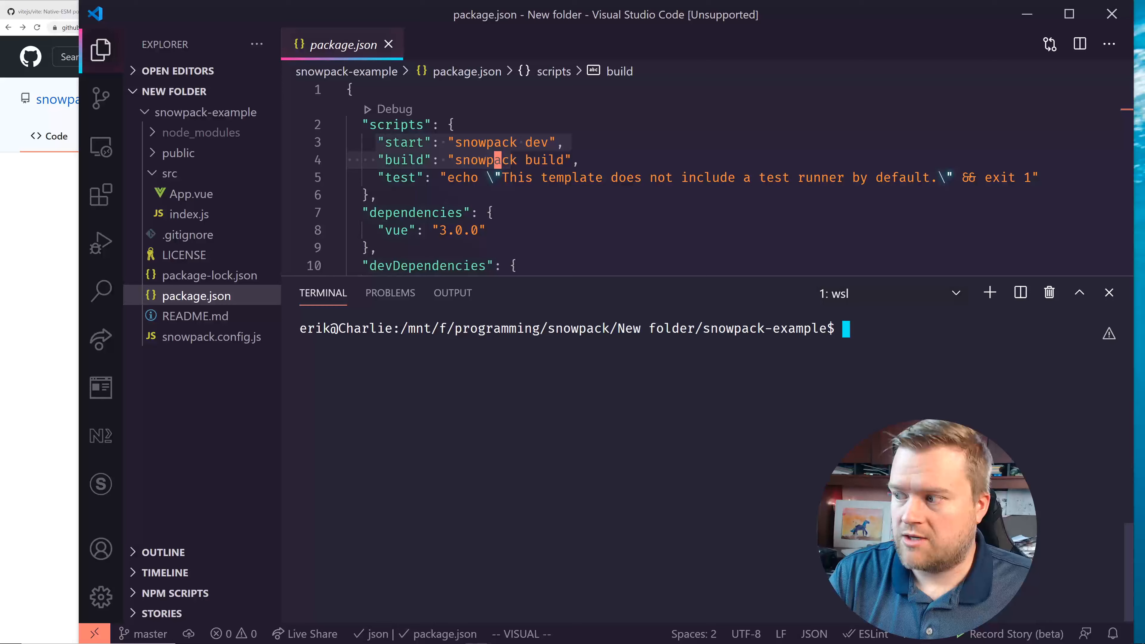
Run npm run start to launch the Snowpack development server
type("npm run")
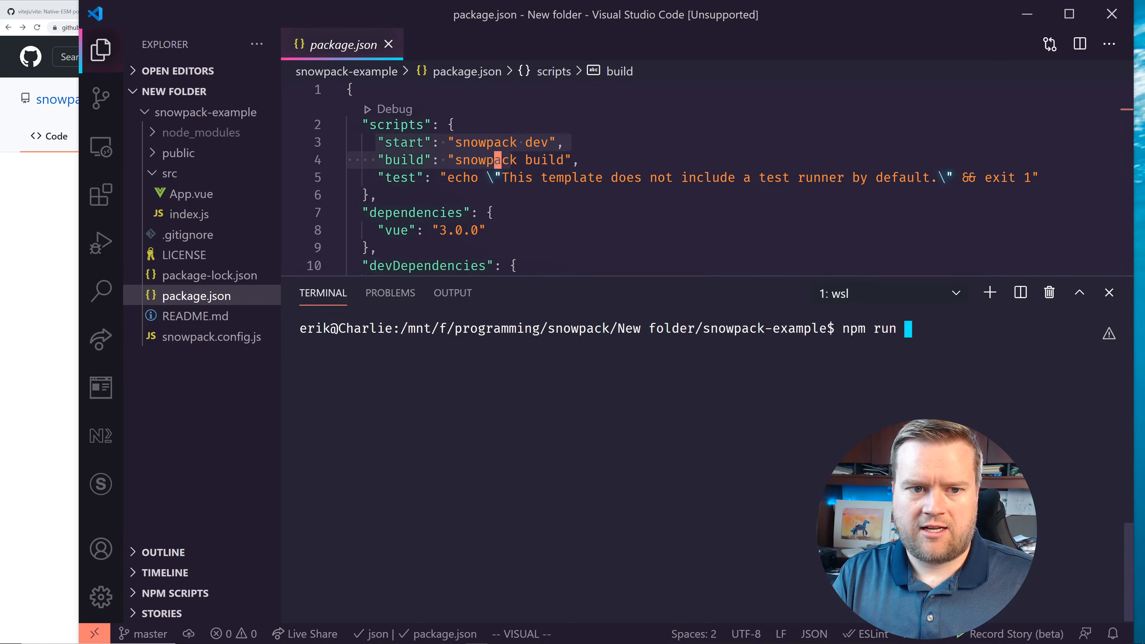
type("start")
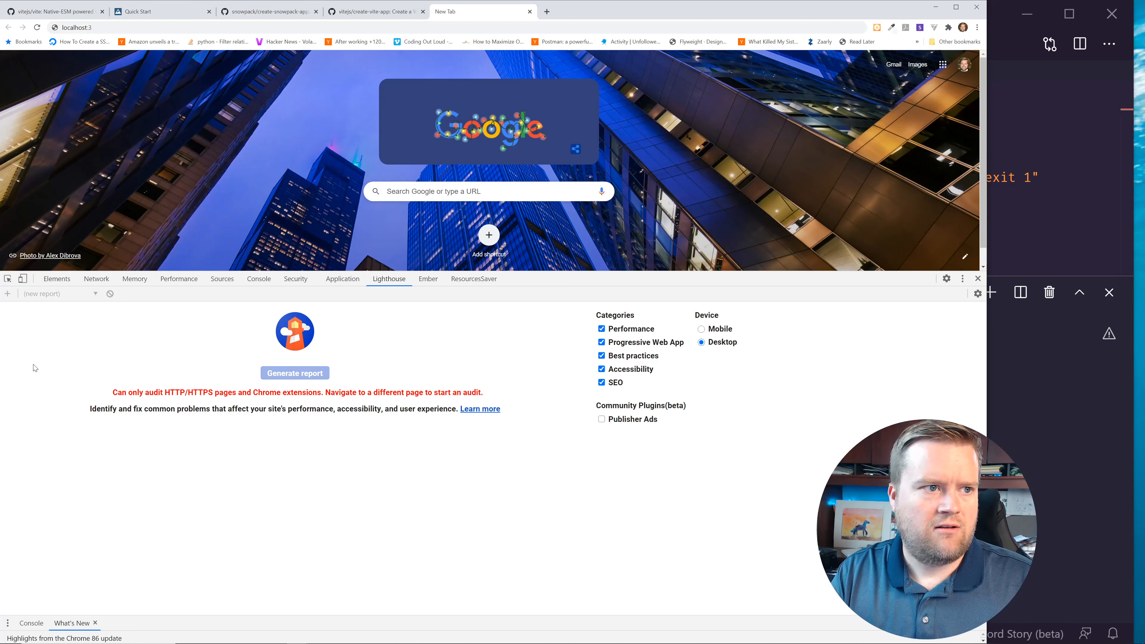
Load the running Snowpack Vue starter app at localhost:8080 in Chrome
left_click(76, 27)
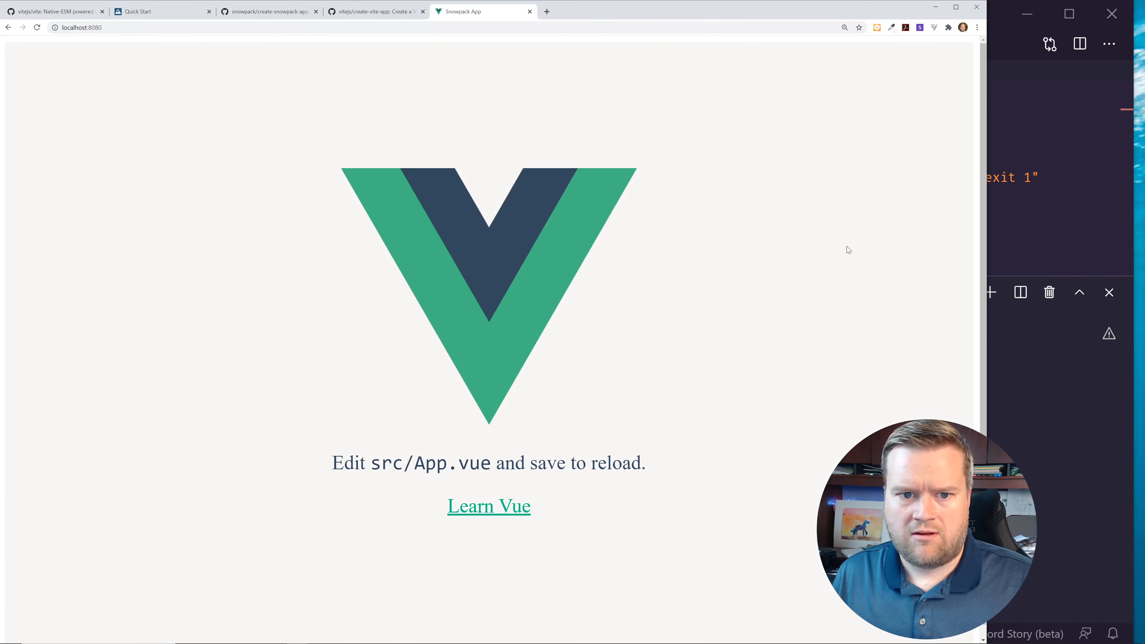
mouse_move(488, 507)
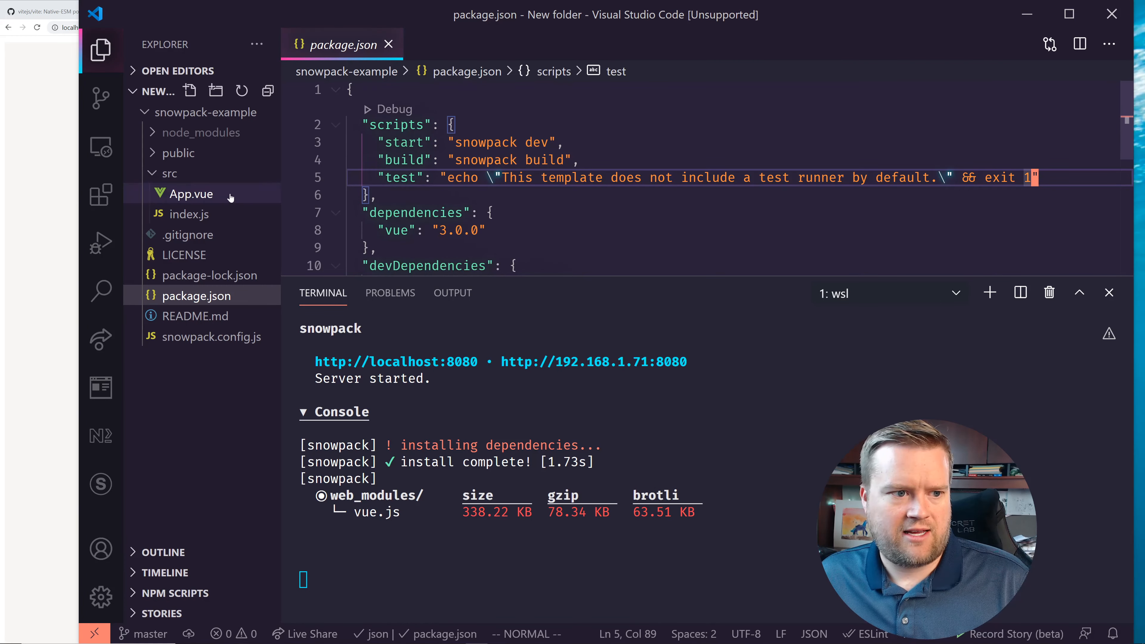
Change src/App.vue to src/App.vue2 in App.vue's template and save it
left_click(191, 193)
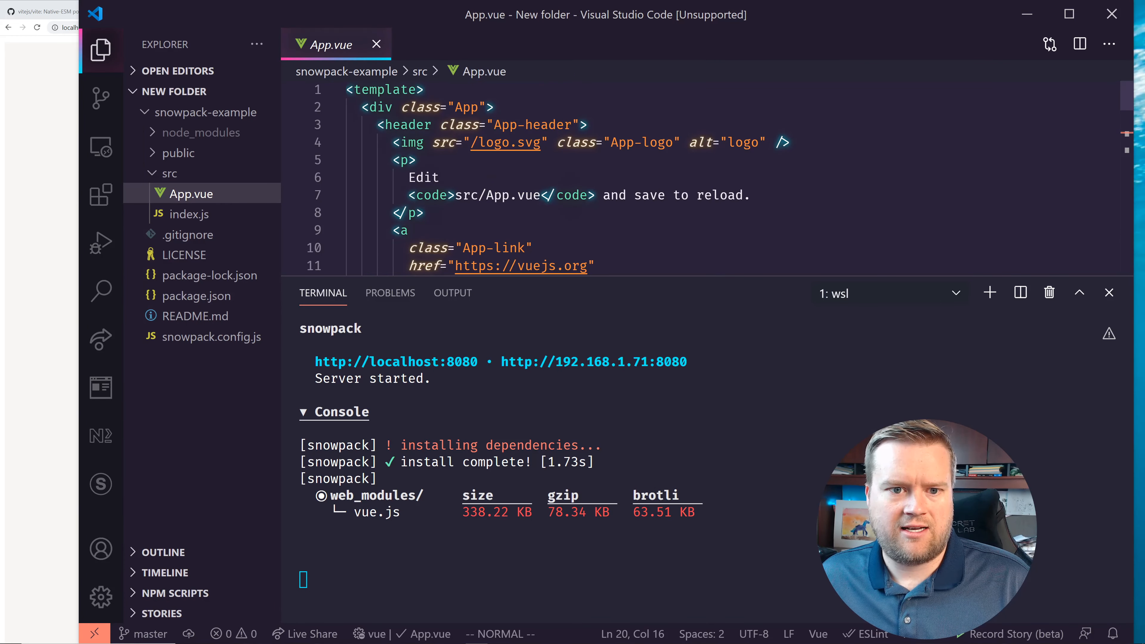
left_click(543, 195)
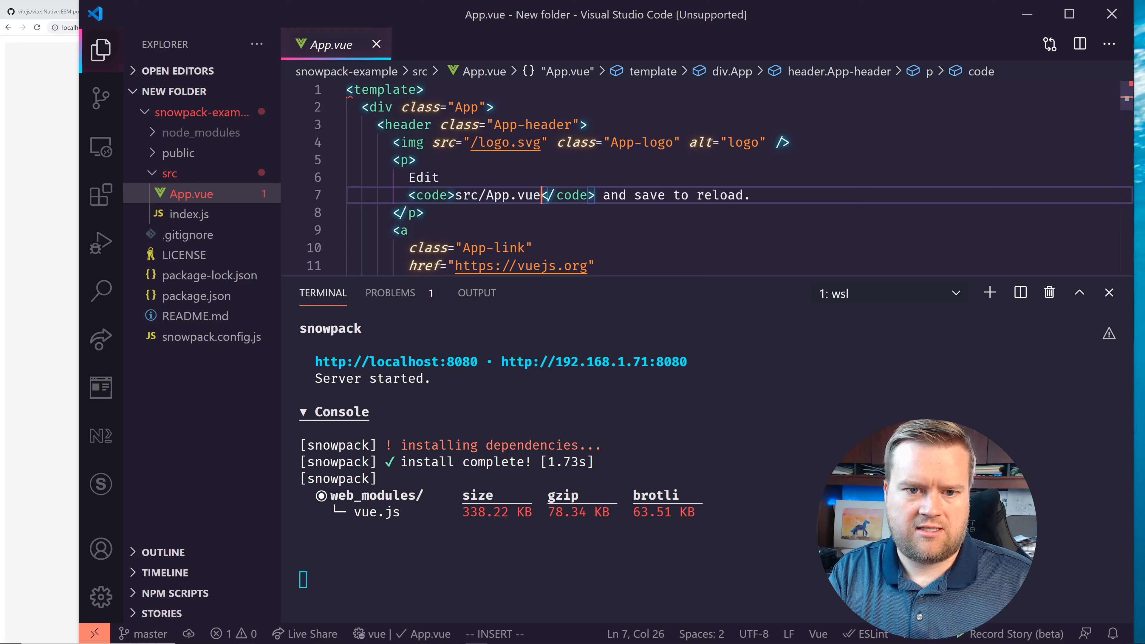
type("2")
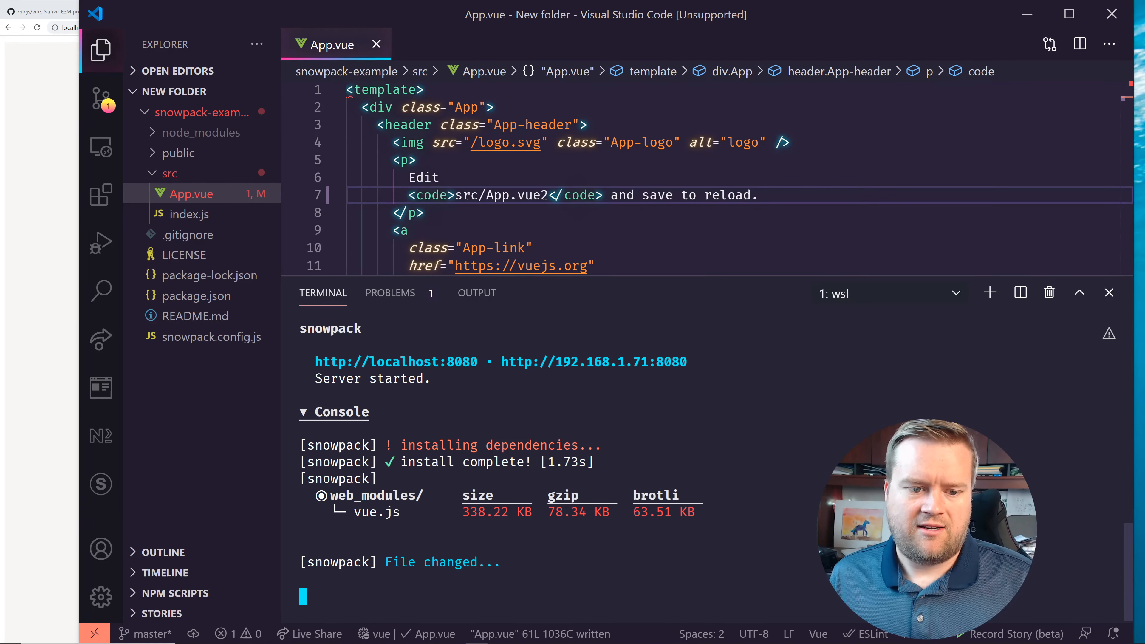
Review index.js's HMR snippet, return to App.vue and stop the Snowpack dev server
left_click(190, 214)
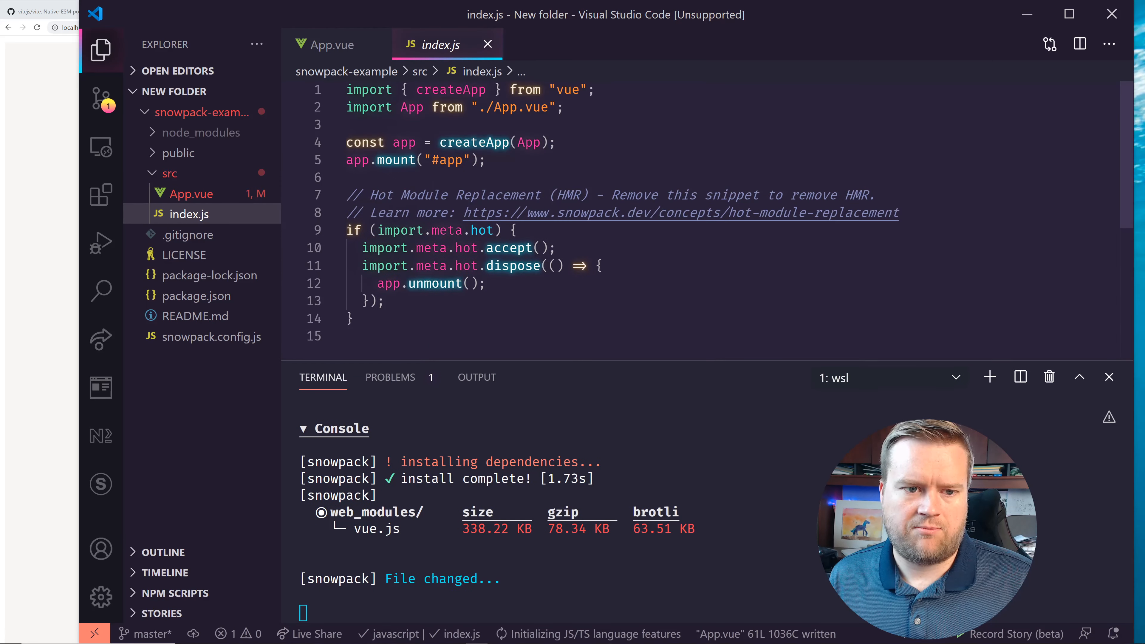
left_click(192, 193)
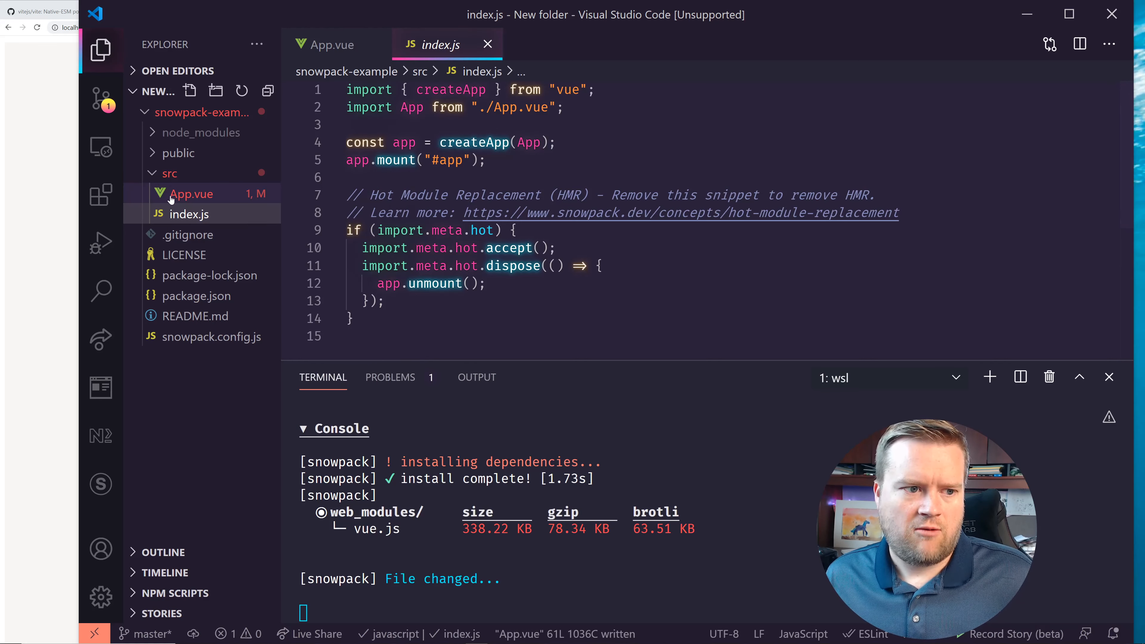
left_click(333, 44)
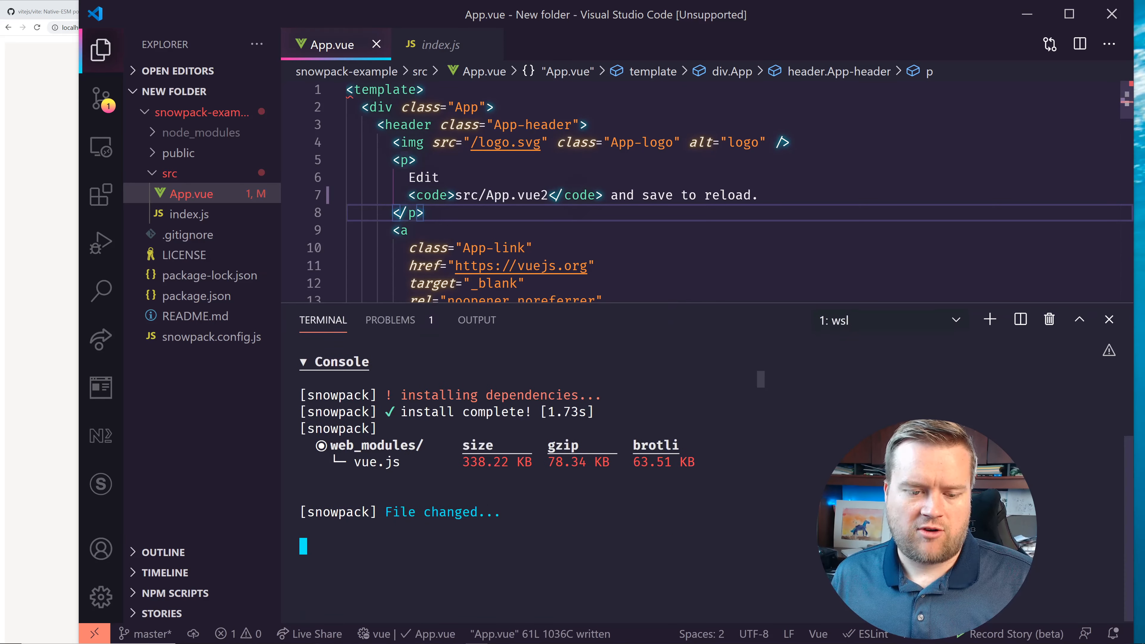
key("ctrl+c")
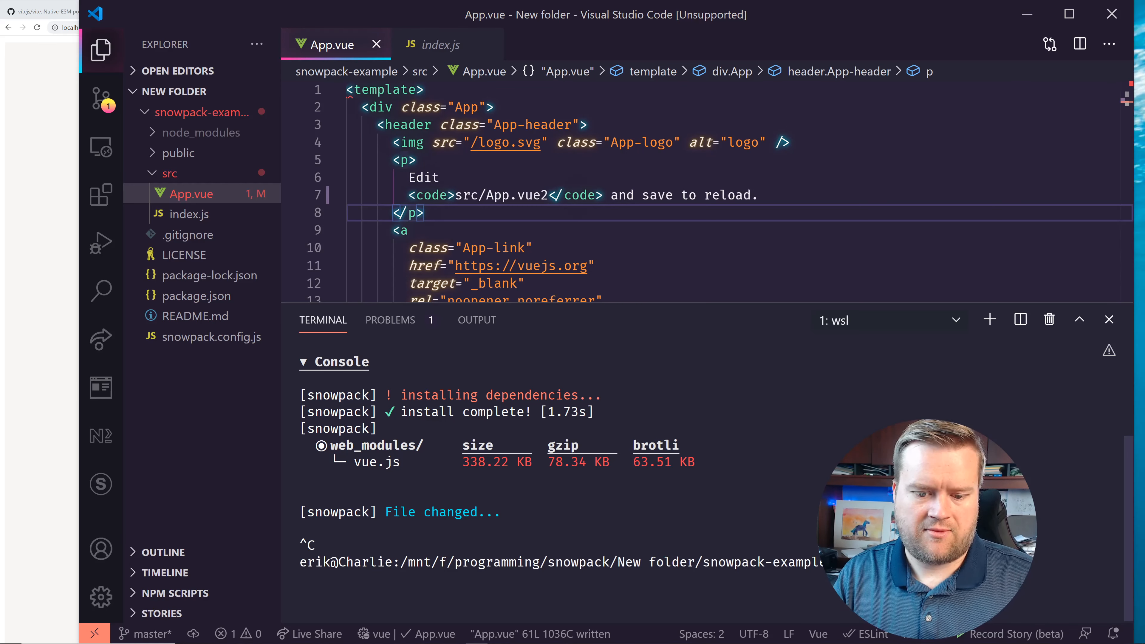
Run npm run build and inspect the generated build folder in the Explorer
type("npm run b")
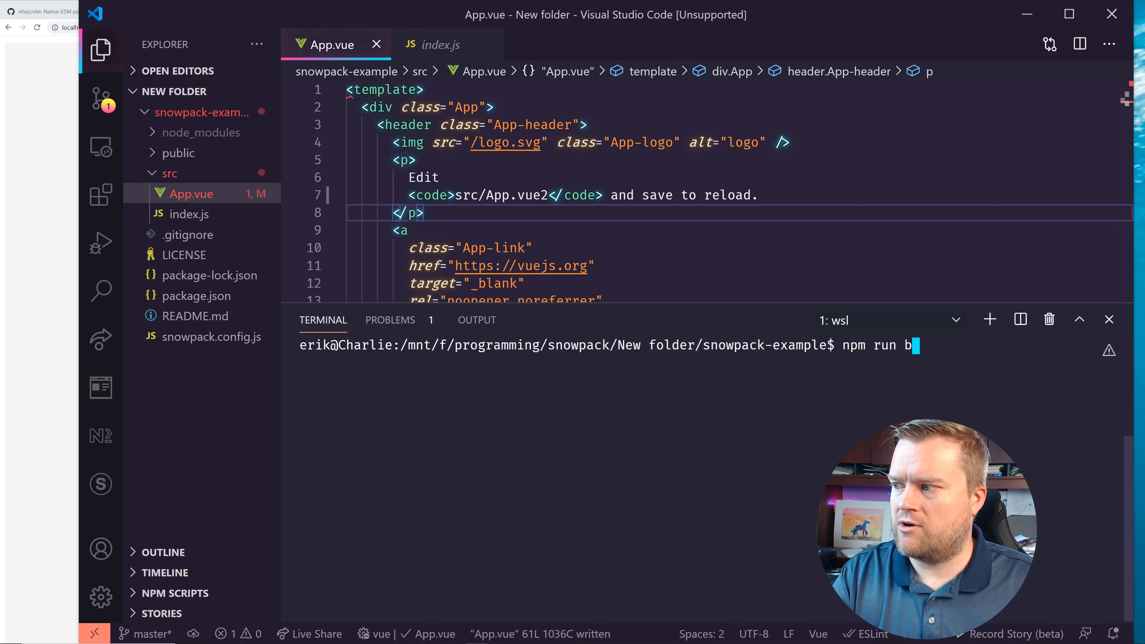
key("Enter")
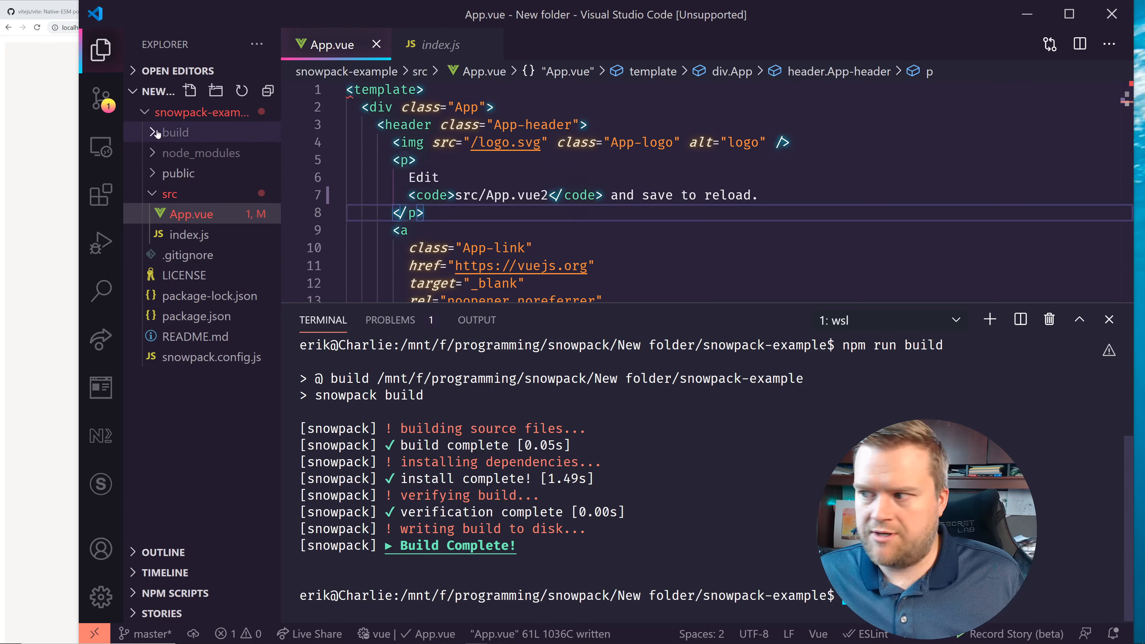
left_click(175, 133)
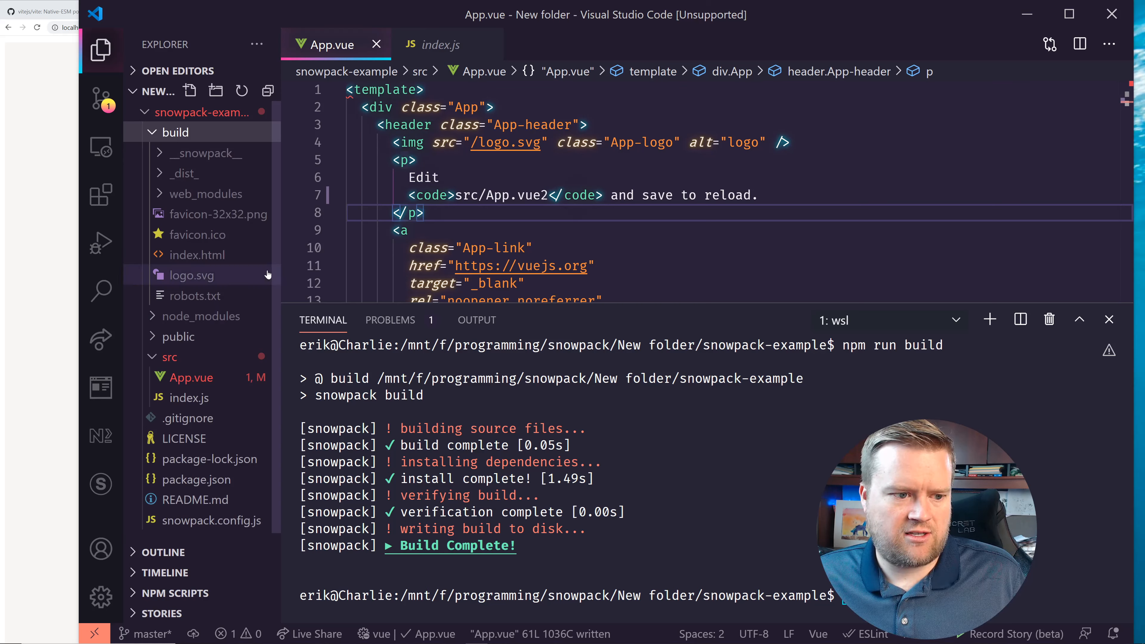
mouse_move(217, 214)
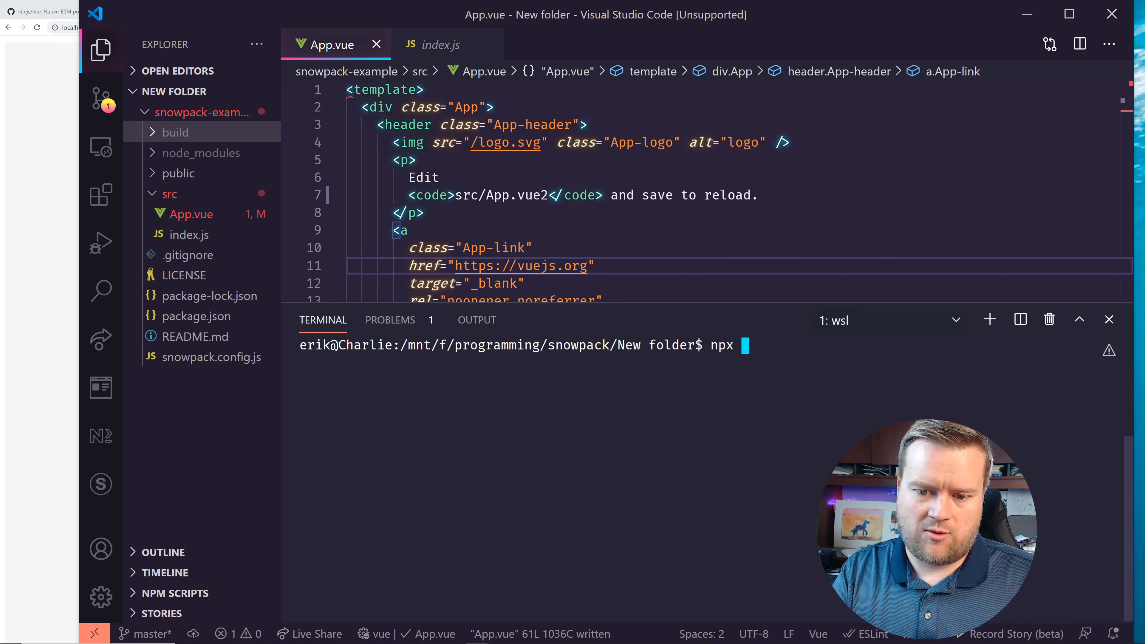
Scaffold vite-example with create-vite-app, install dependencies, list files and run npm run dev
type("create-vite-app")
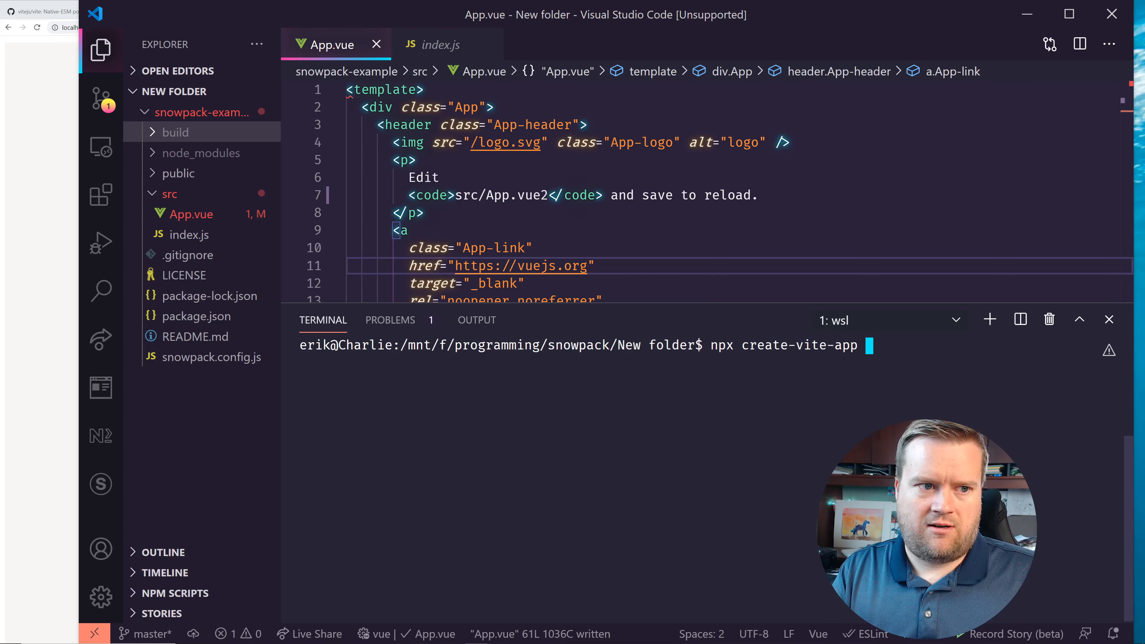
type("vite-example")
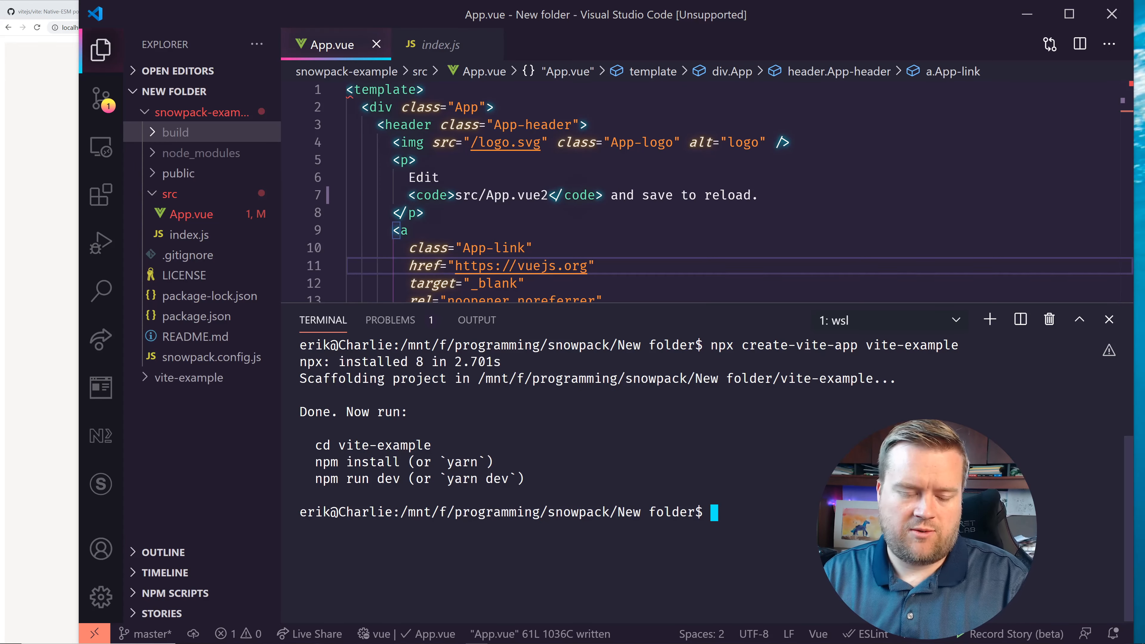
type("cd vite-example")
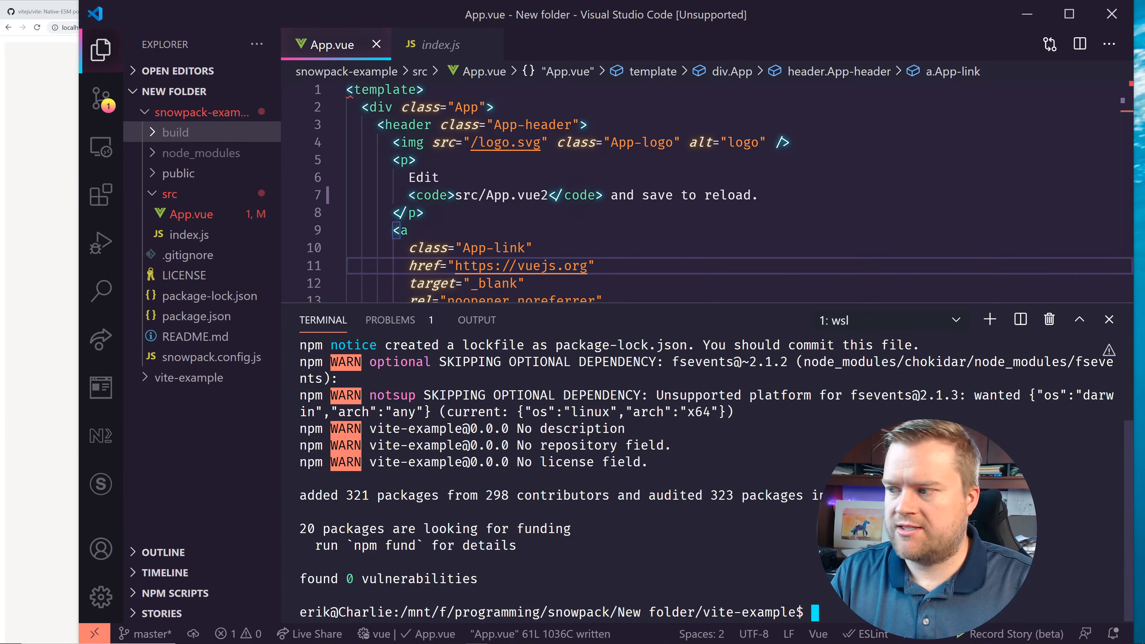
type("ls")
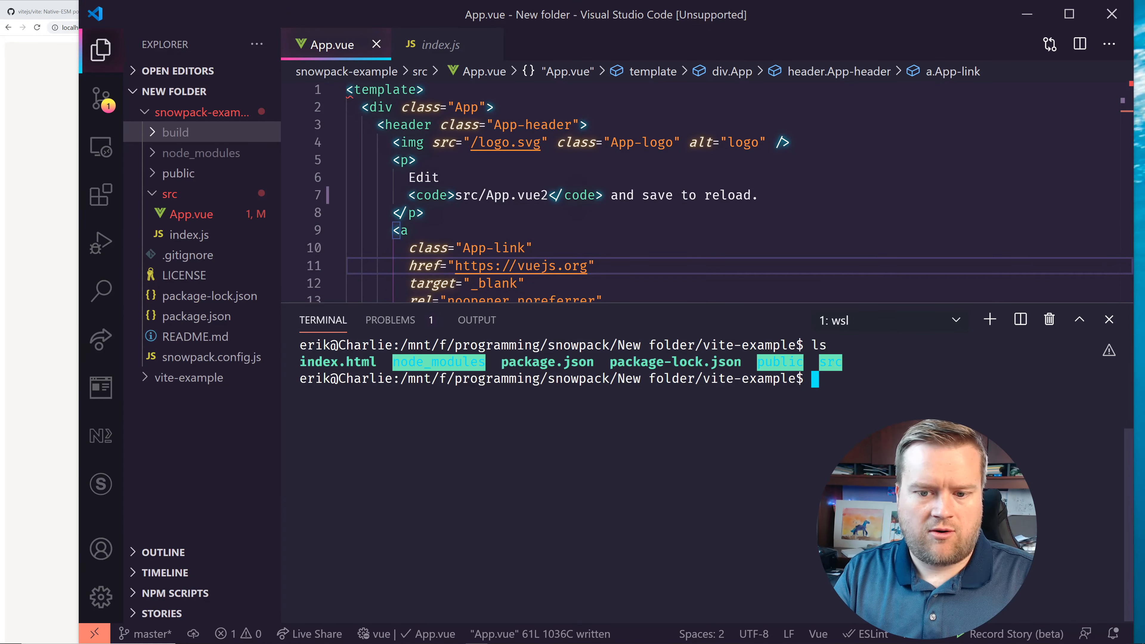
type("npm run dev")
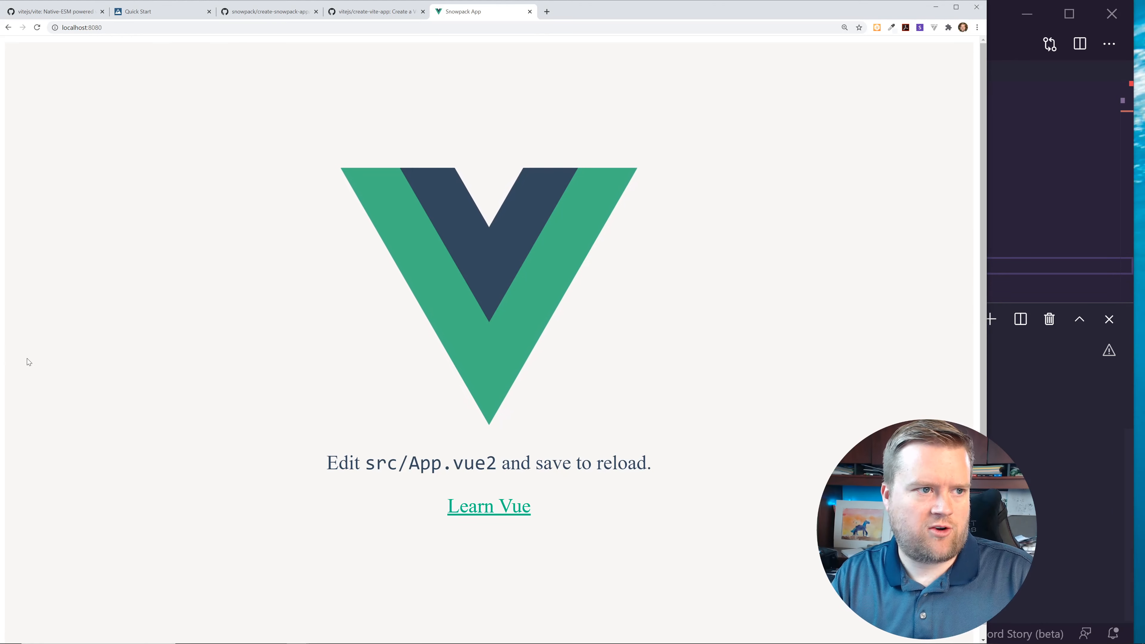
Load the Vite app at localhost:3000 in the browser
type("localhost:3000")
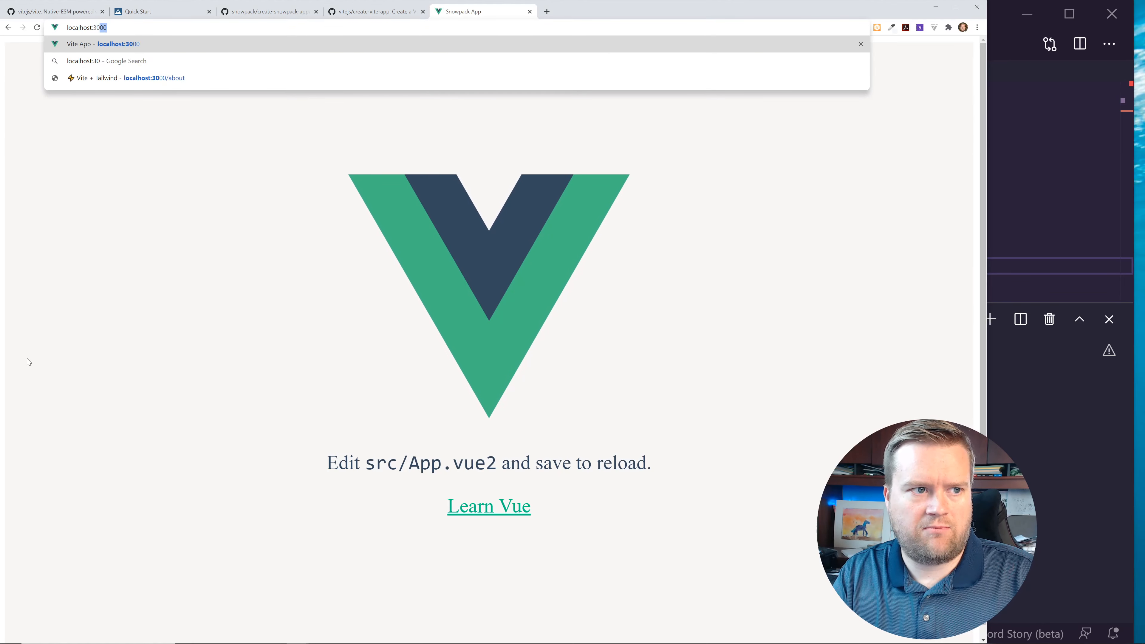
key("Enter")
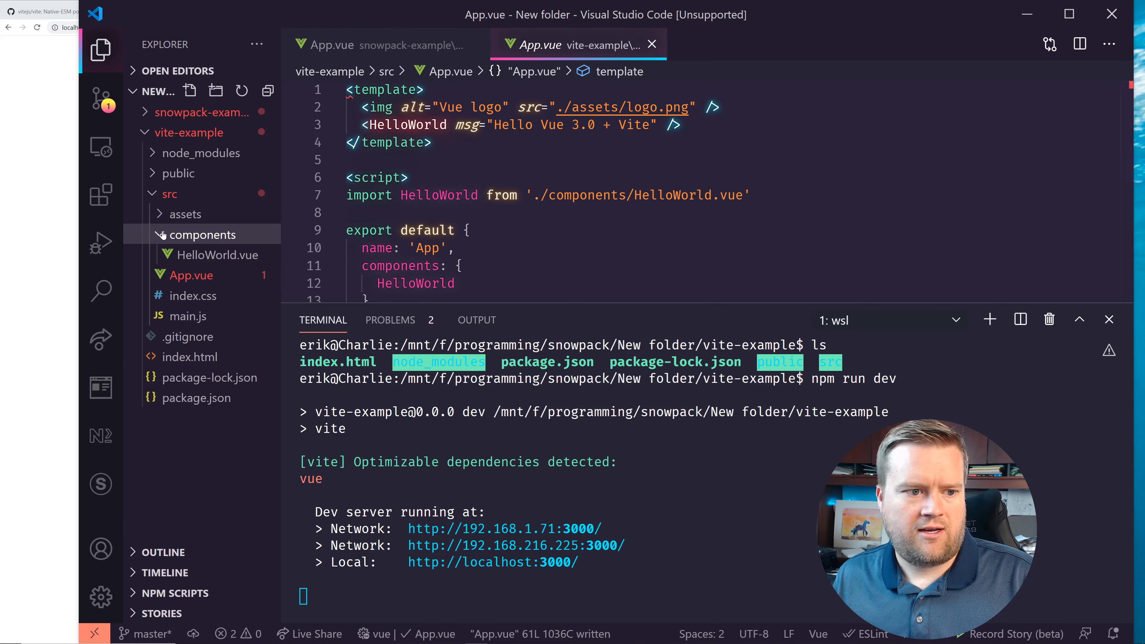
Make HelloWorld.vue's paragraph read Edit123, save it, then stop the Vite dev server
left_click(220, 255)
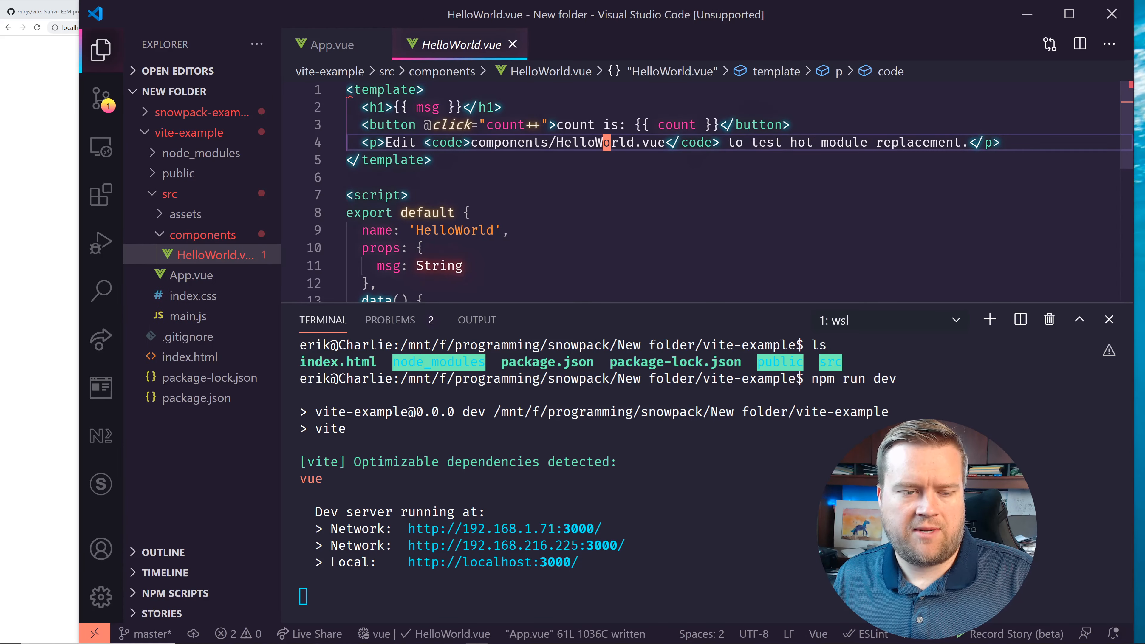
type("123")
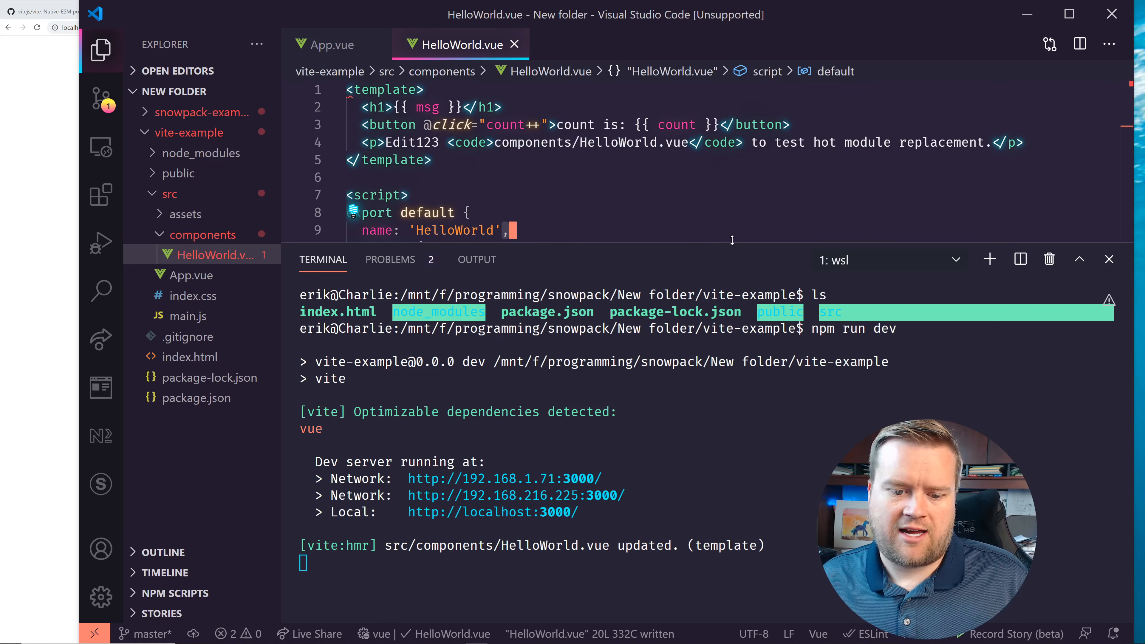
key("ctrl+c")
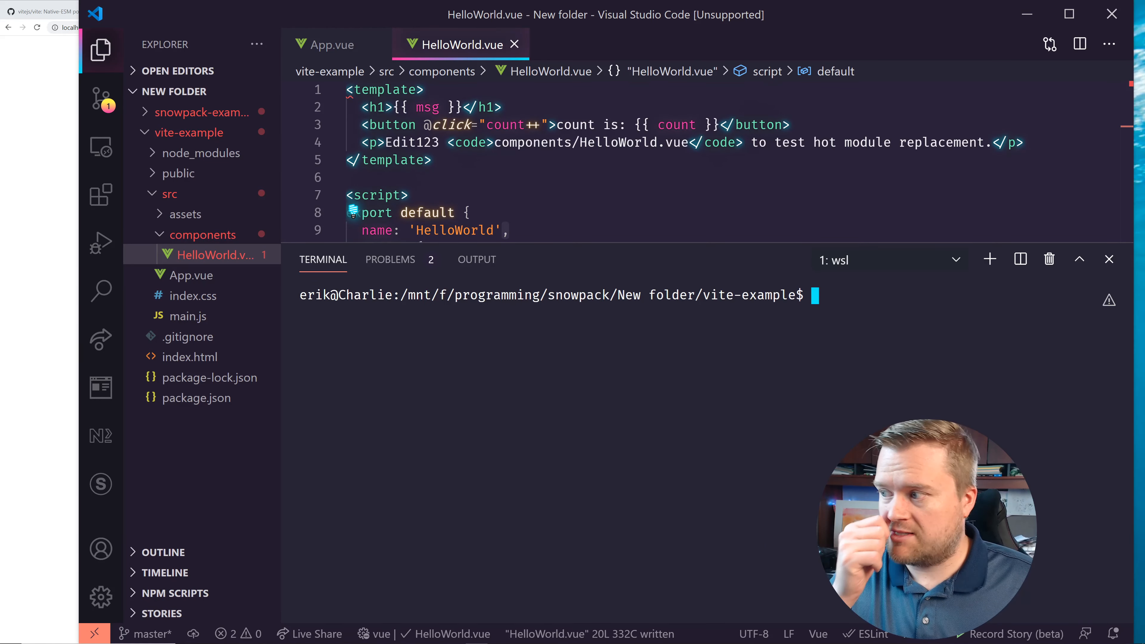
Run npm run build and inspect the generated dist folder in the Explorer
type("npm run build")
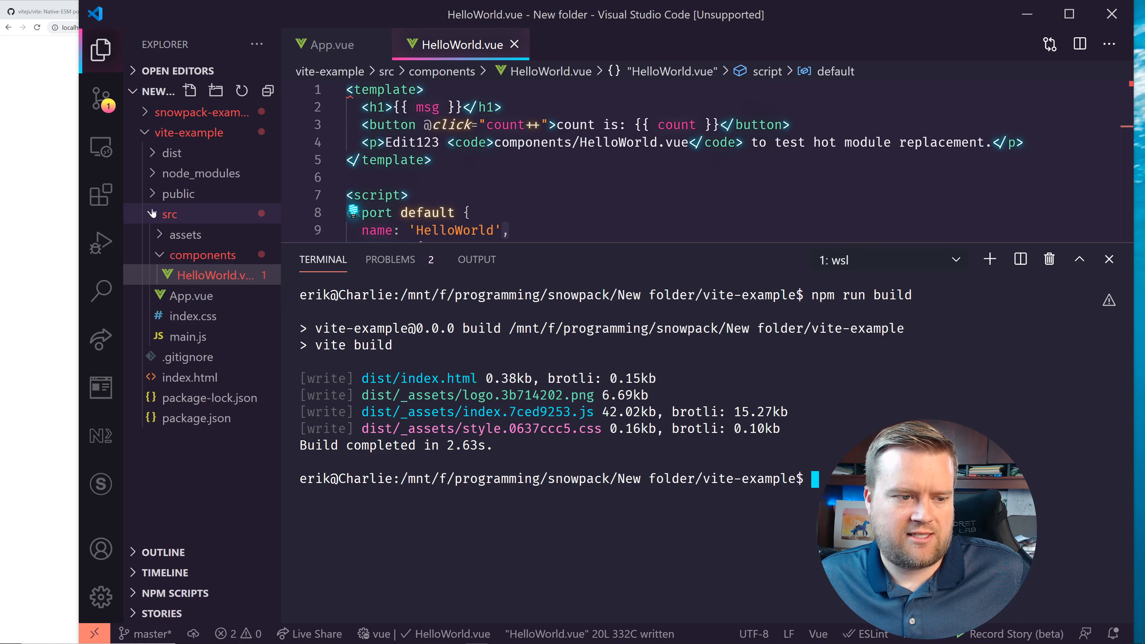
left_click(170, 214)
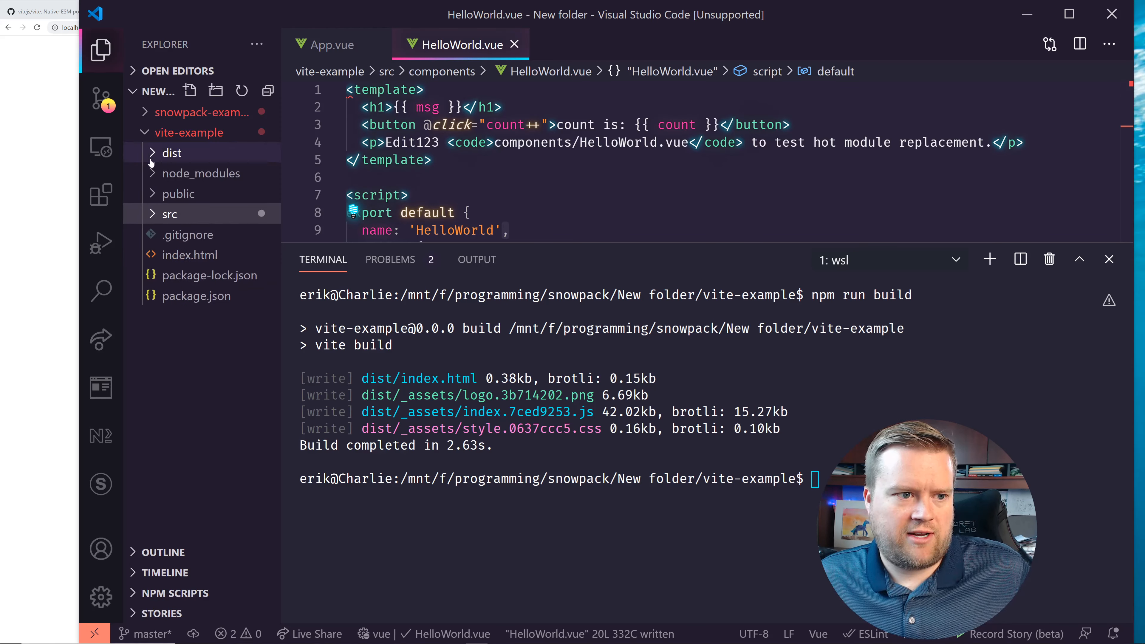
left_click(171, 152)
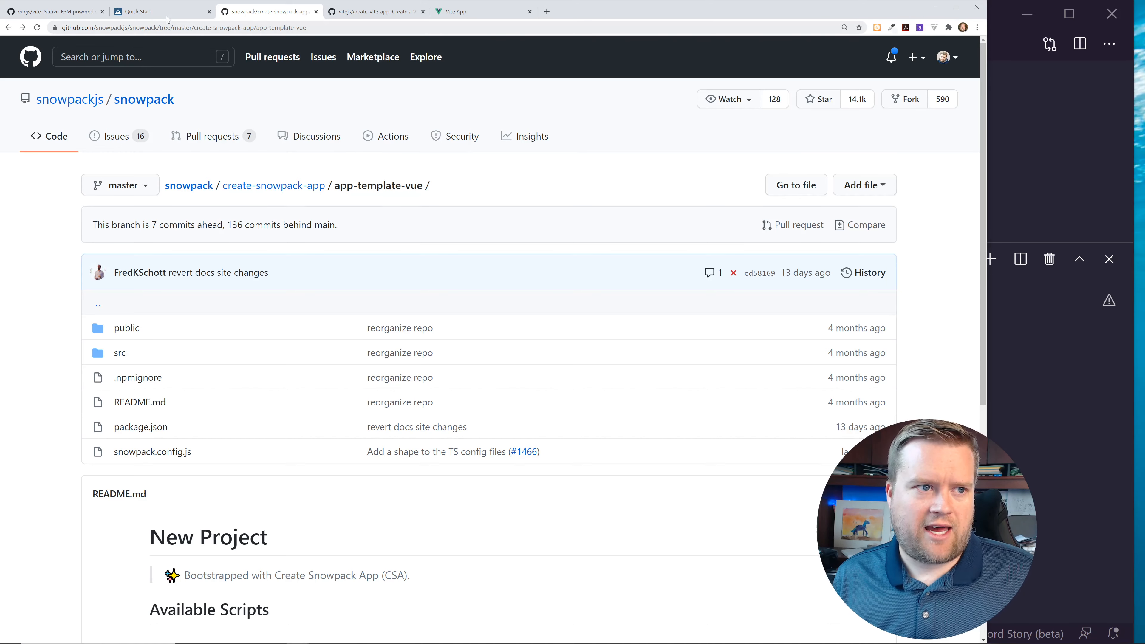
Scroll through Vite's README on JSX, HMR and TypeScript, ending on Snowpack's Quick Start page
left_click(139, 11)
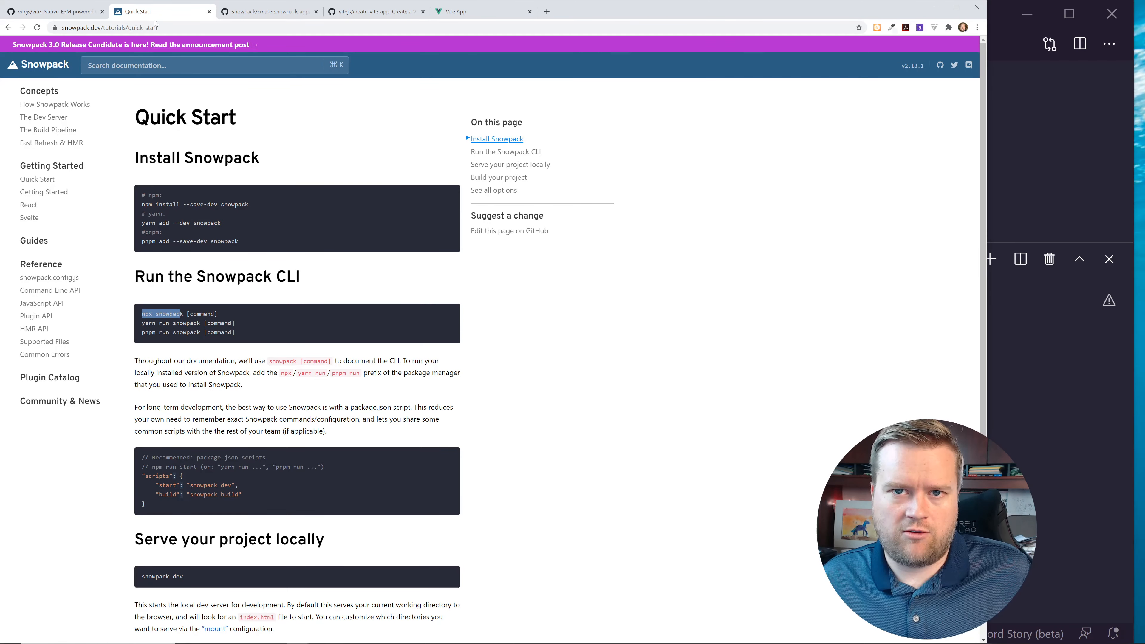
left_click(55, 11)
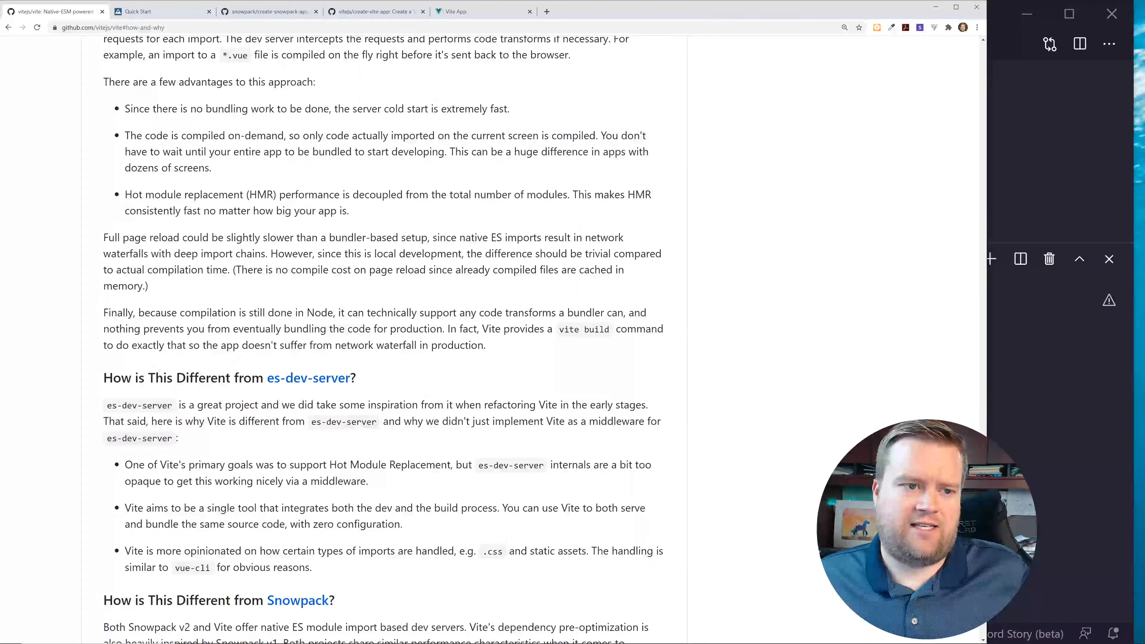
scroll("down", 3)
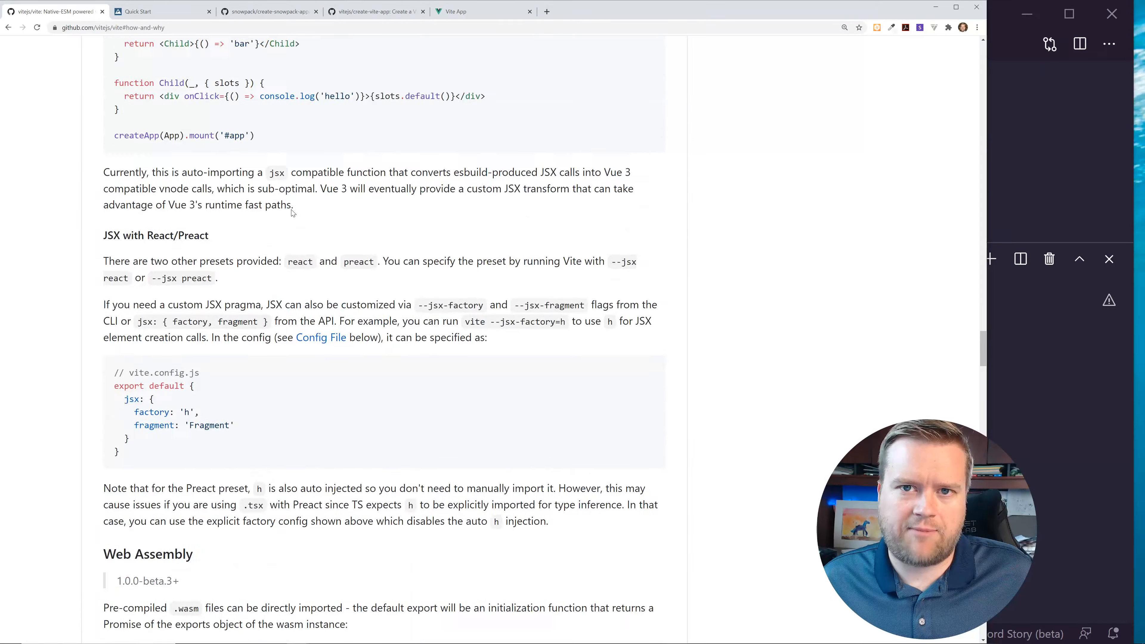
scroll("down", 3)
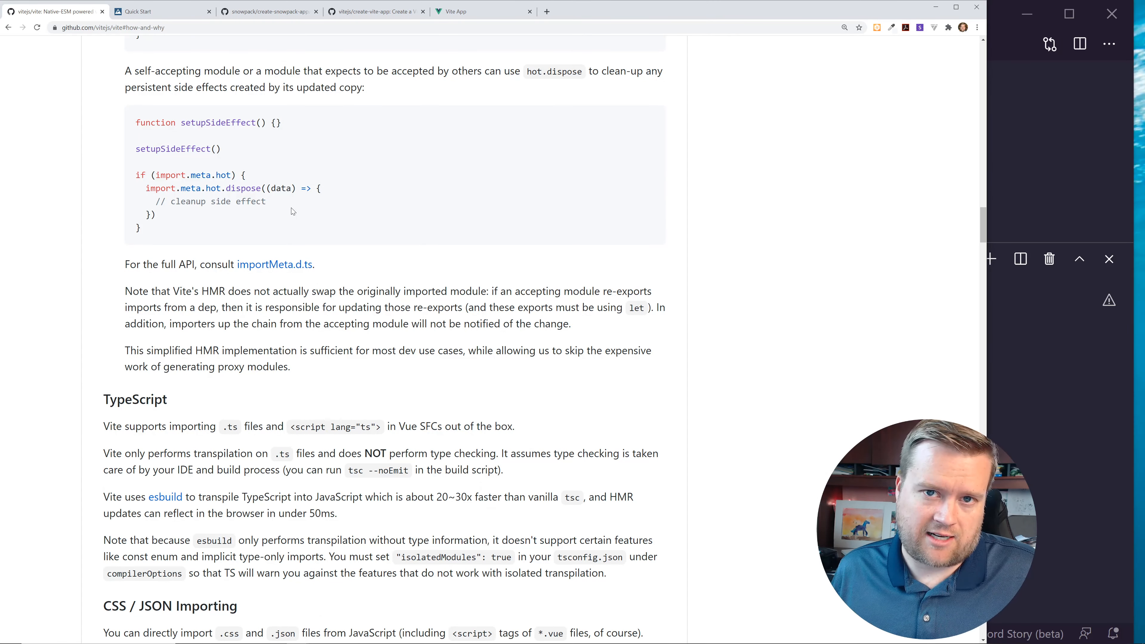
left_click(156, 11)
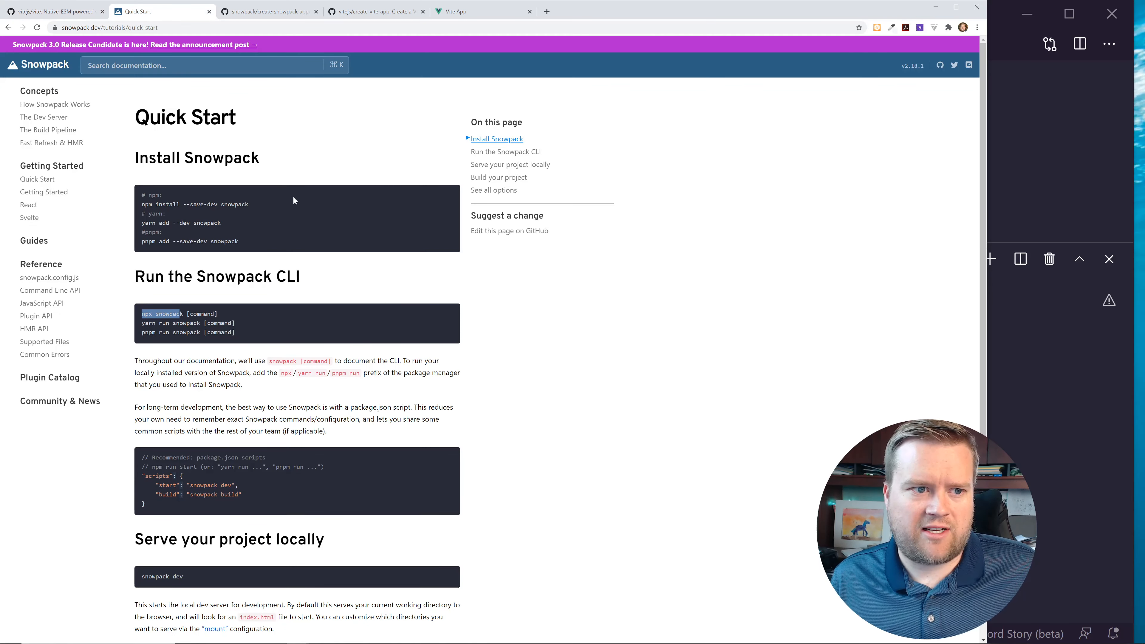